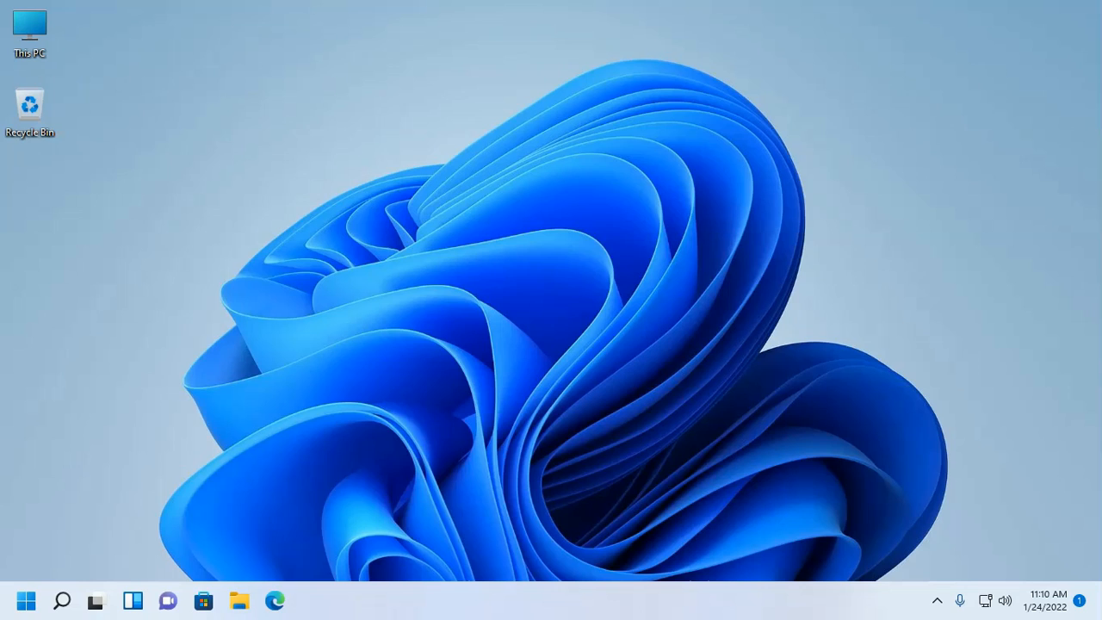
pyautogui.moveTo(611, 468)
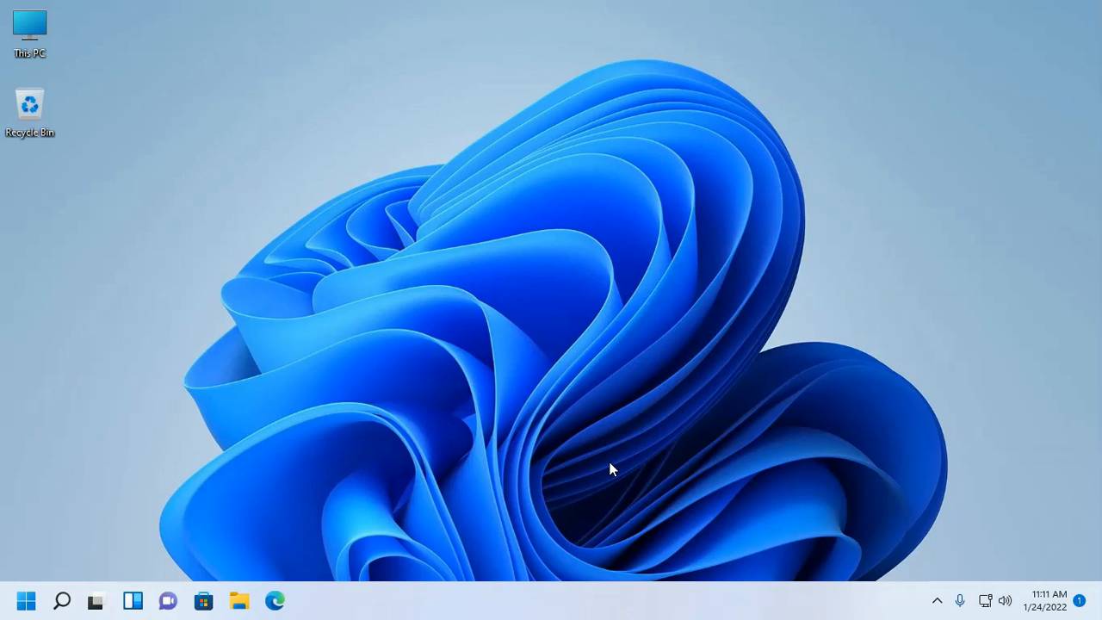
# - Launch Command Prompt from Start search and run dotnet --version, which is not recognized
pyautogui.click(26, 599)
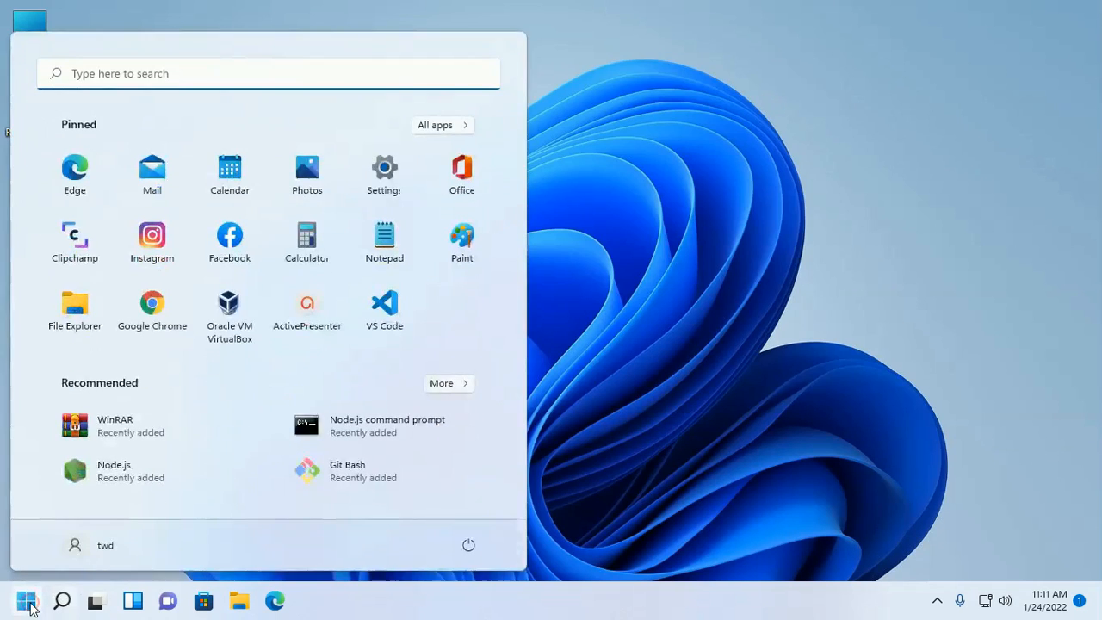
pyautogui.write('cmd')
pyautogui.write('do')
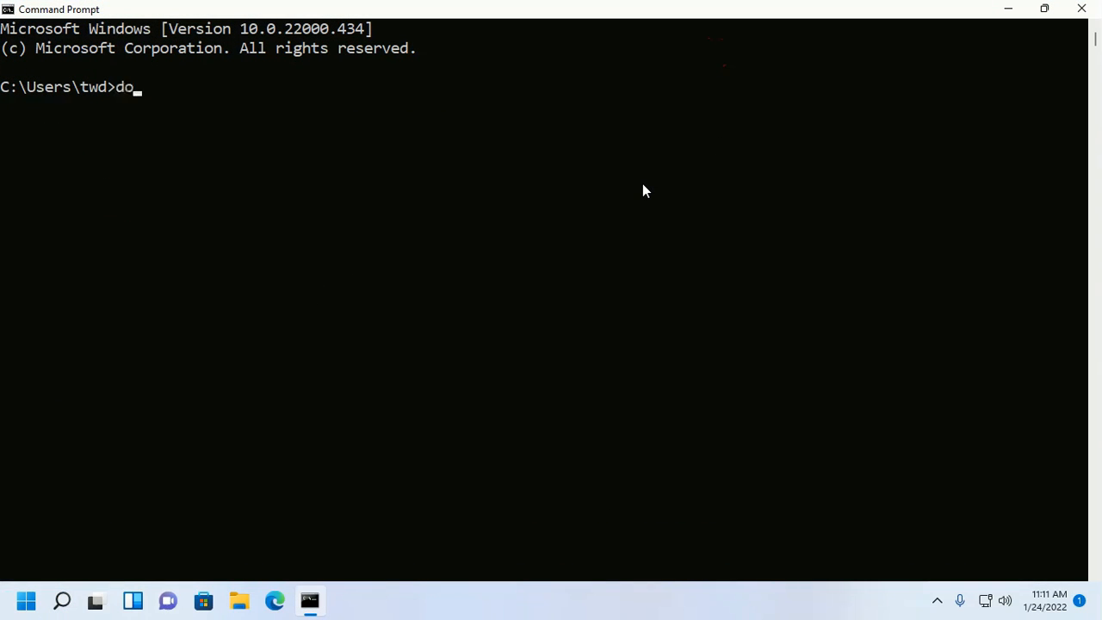
pyautogui.write('tnet')
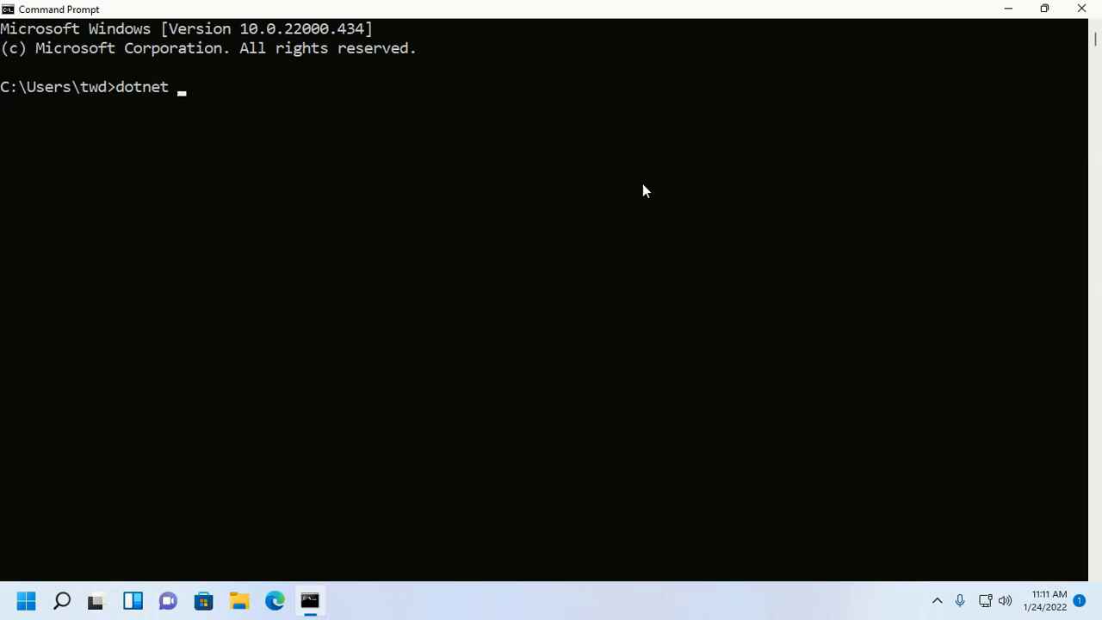
pyautogui.write('--version')
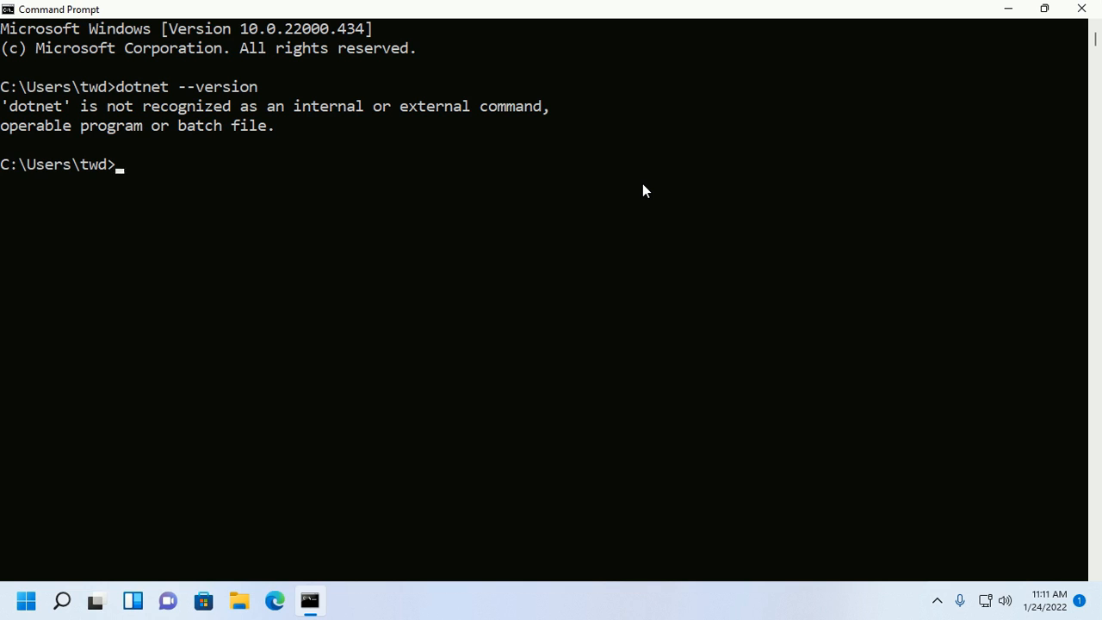
pyautogui.moveTo(631, 183)
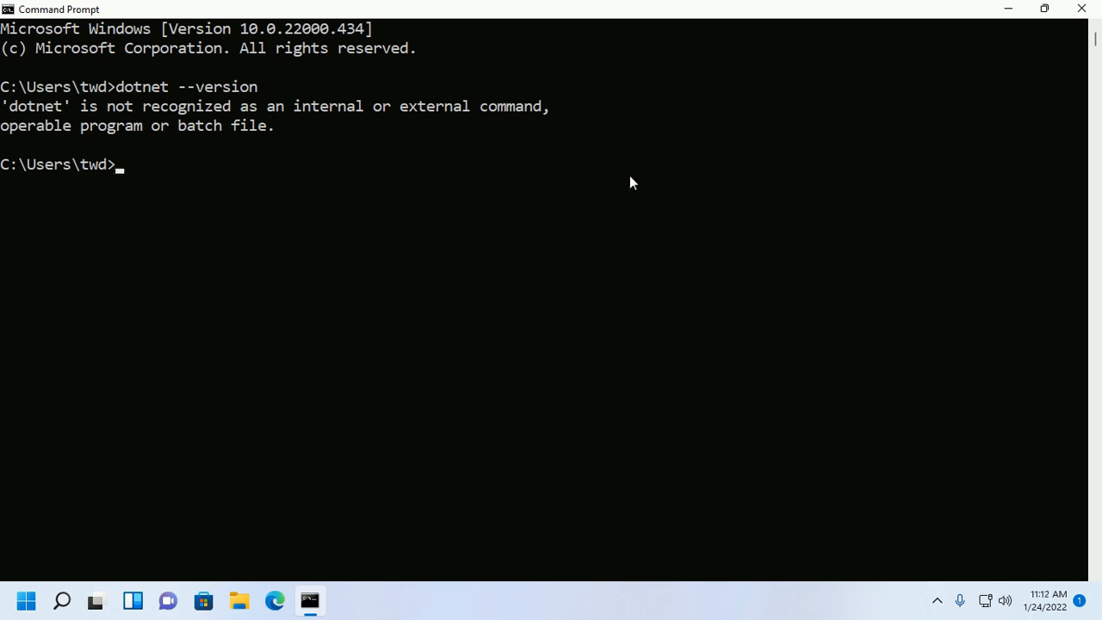
pyautogui.moveTo(551, 262)
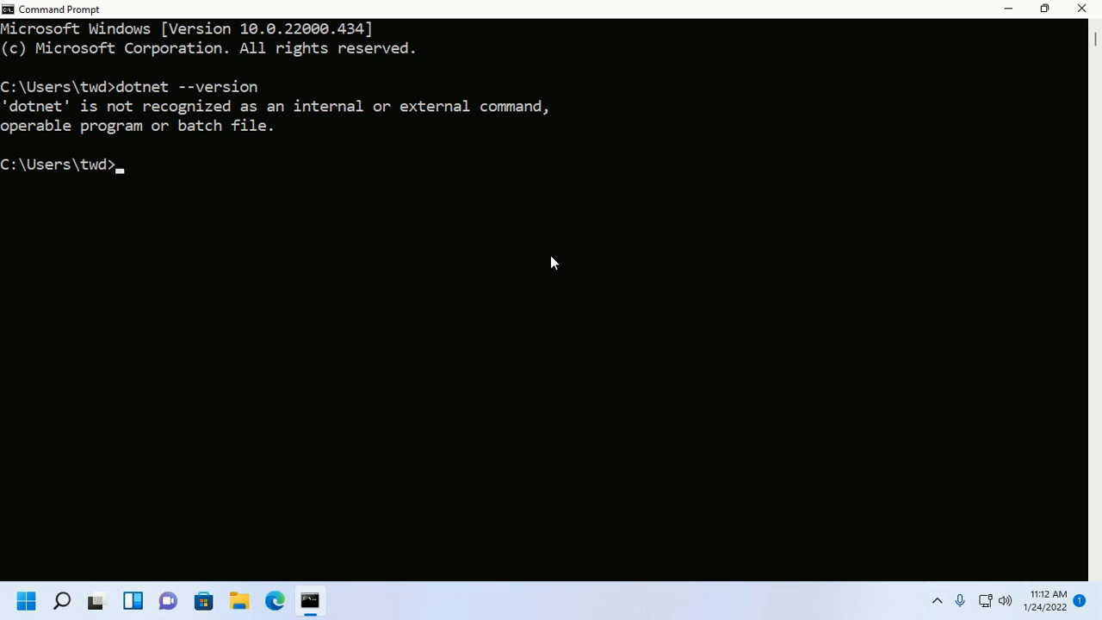
pyautogui.moveTo(541, 262)
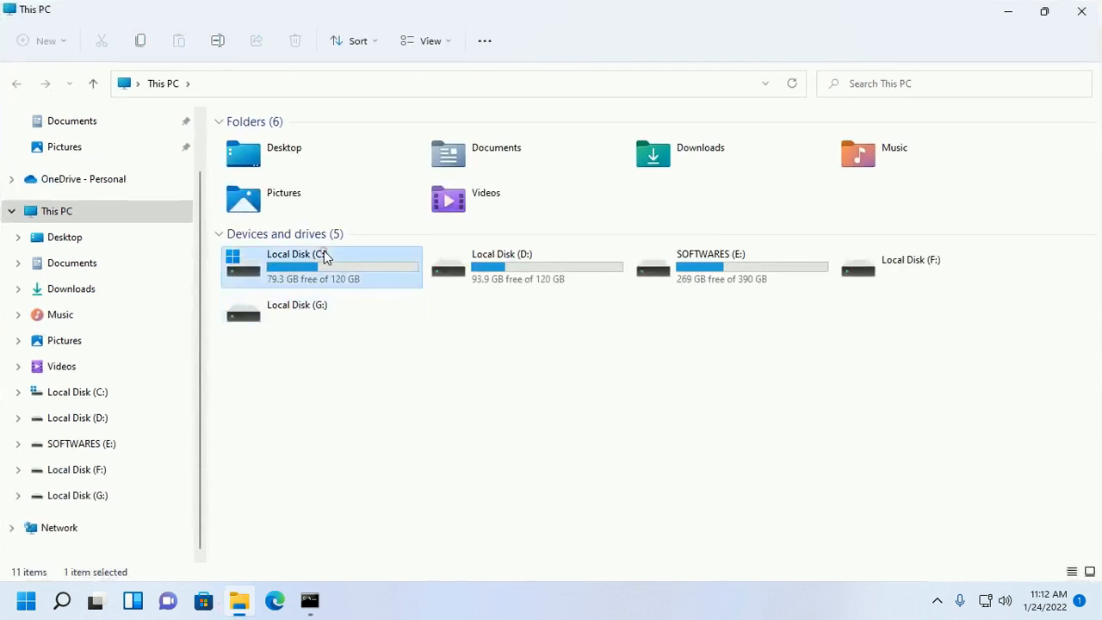
# - Browse to C:\Program Files\dotnet and select its full path in the address bar
pyautogui.doubleClick(296, 265)
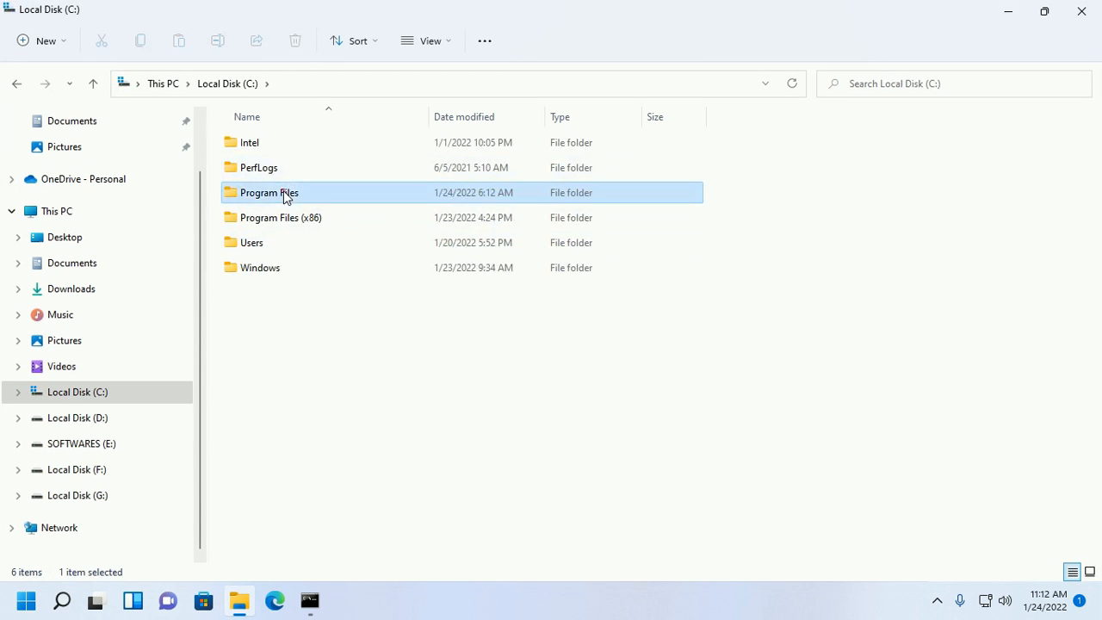
pyautogui.doubleClick(268, 193)
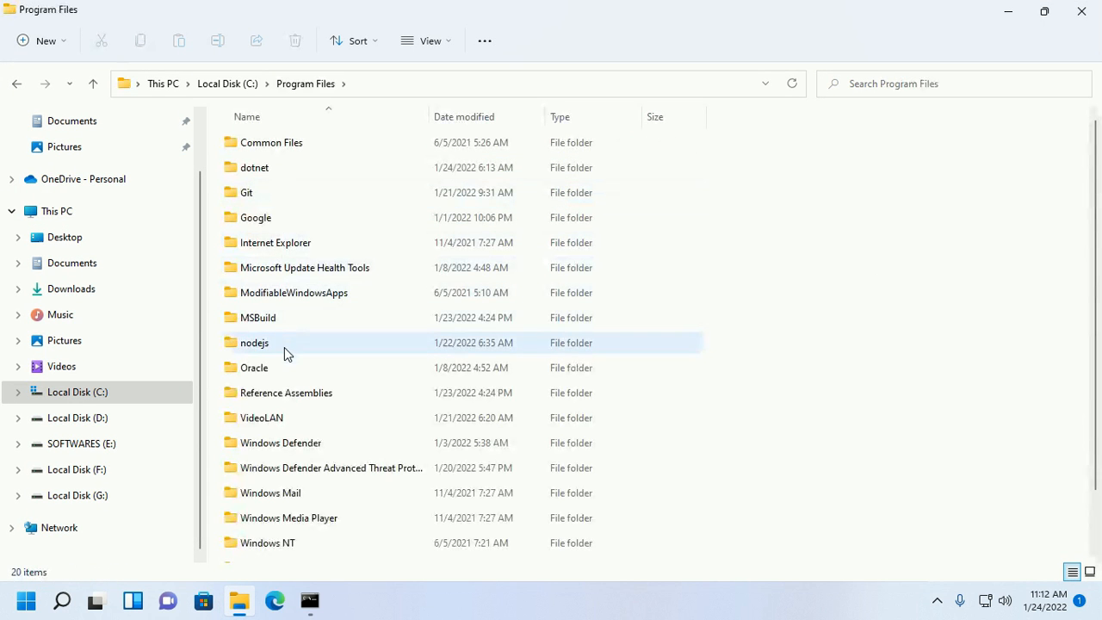
pyautogui.doubleClick(255, 167)
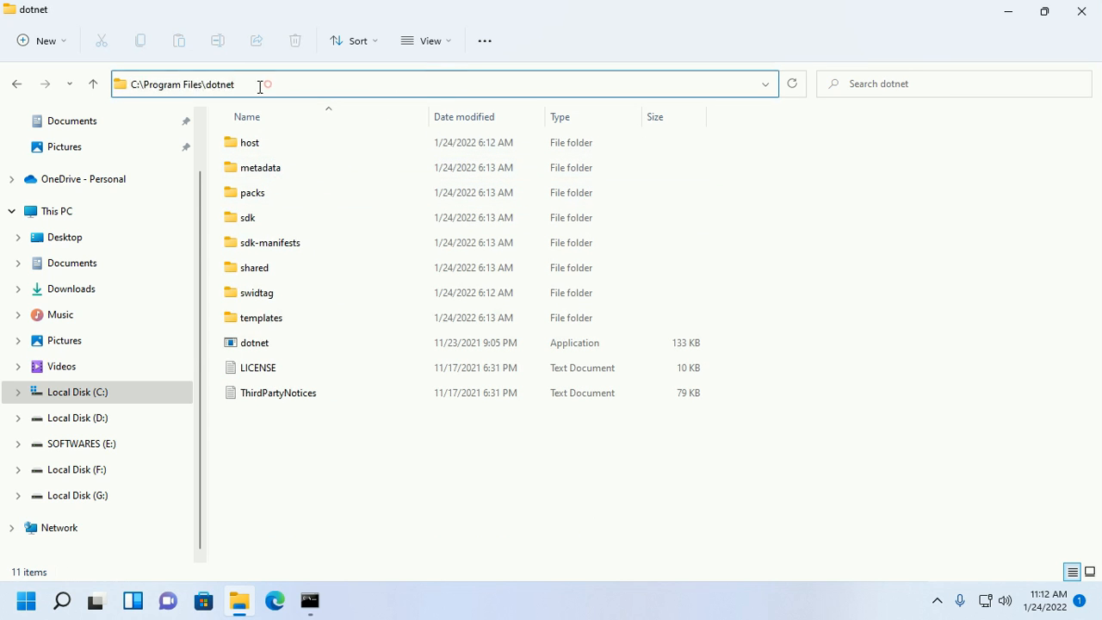
pyautogui.click(180, 83)
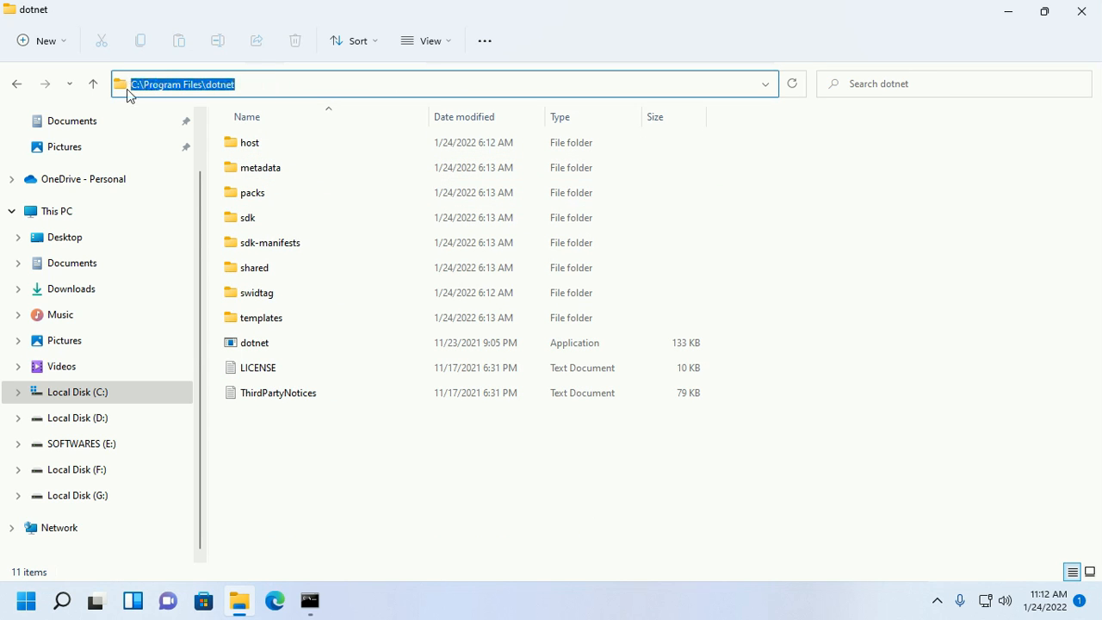
pyautogui.click(13, 600)
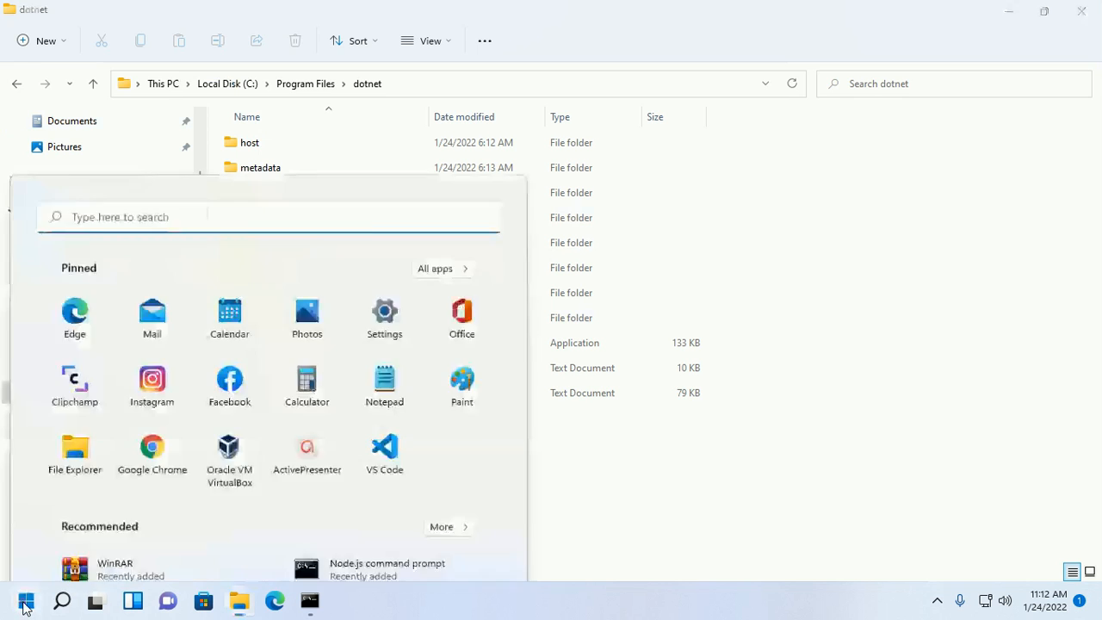
# - Reach the system Path variable editor via the 'env' search and Environment Variables
pyautogui.write('env')
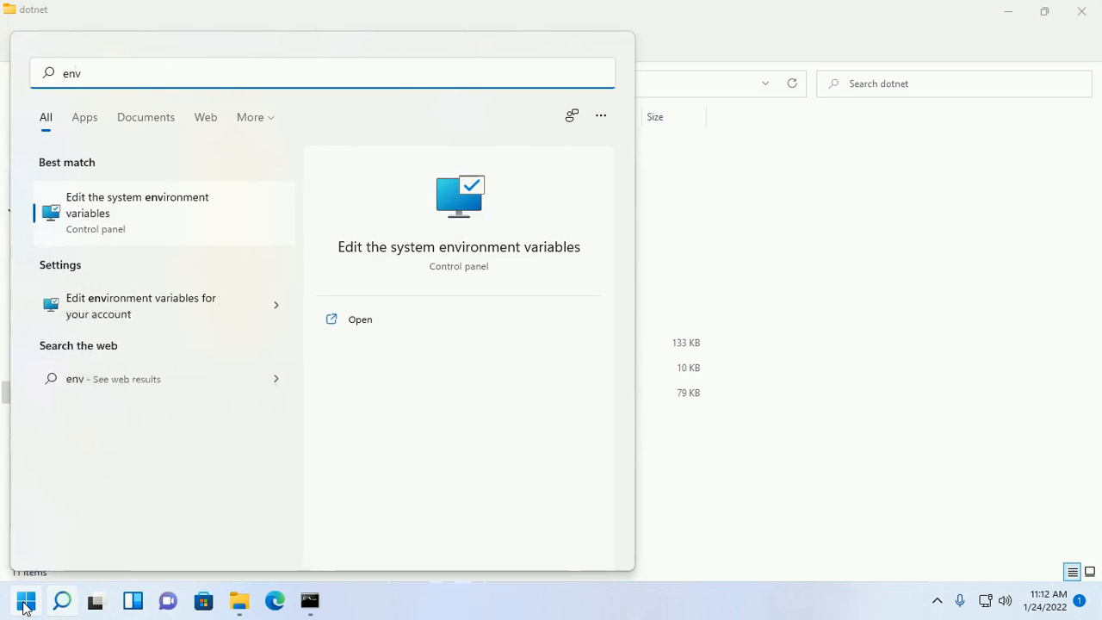
pyautogui.moveTo(136, 224)
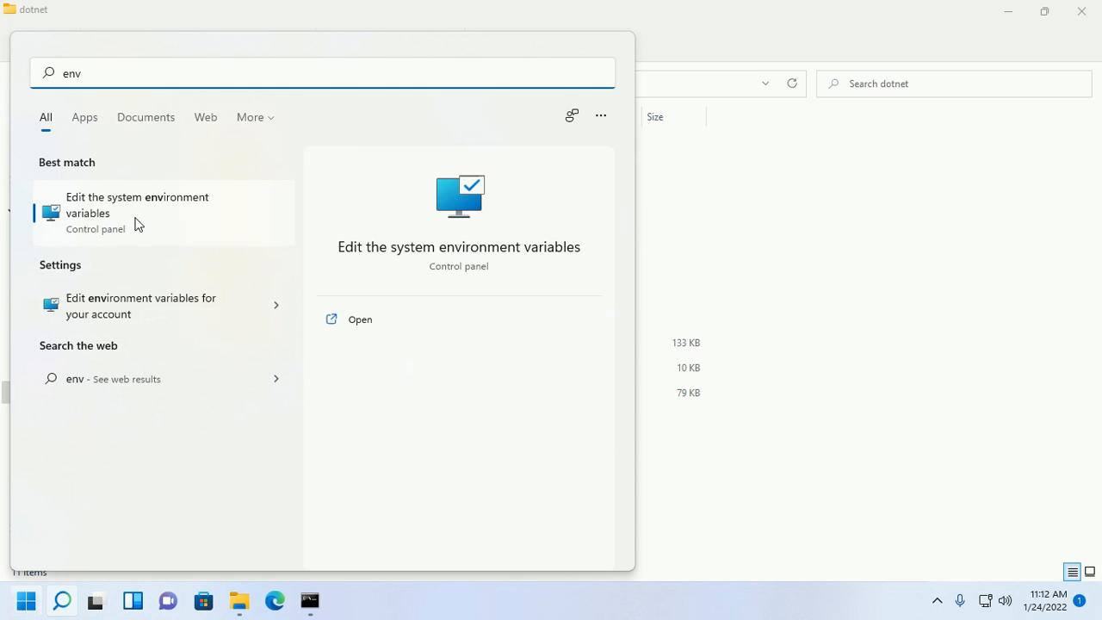
pyautogui.click(137, 213)
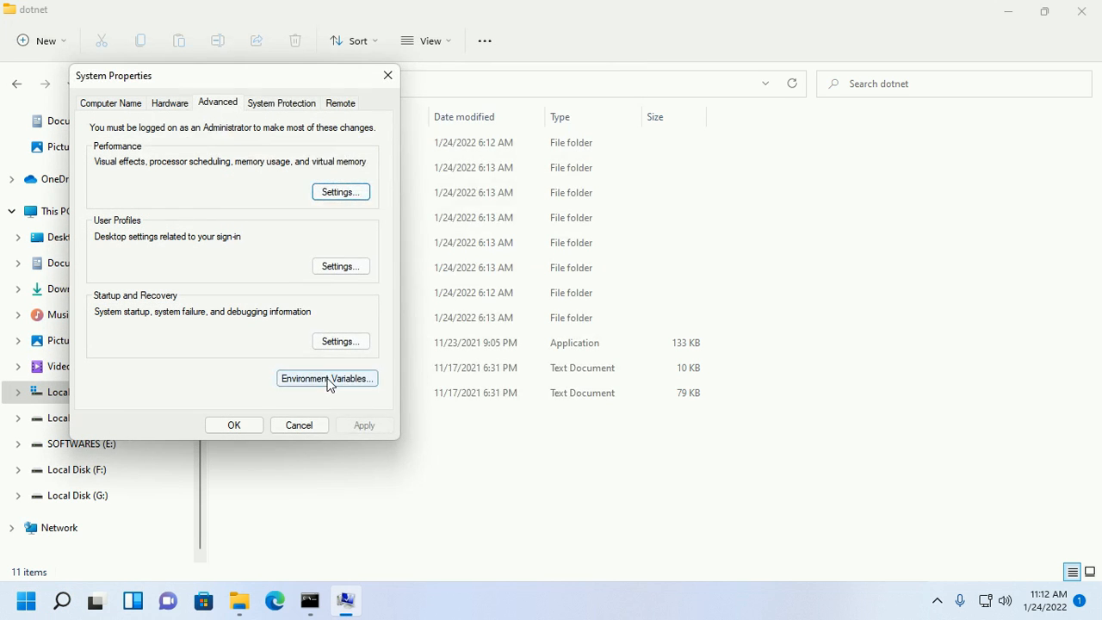
pyautogui.click(327, 378)
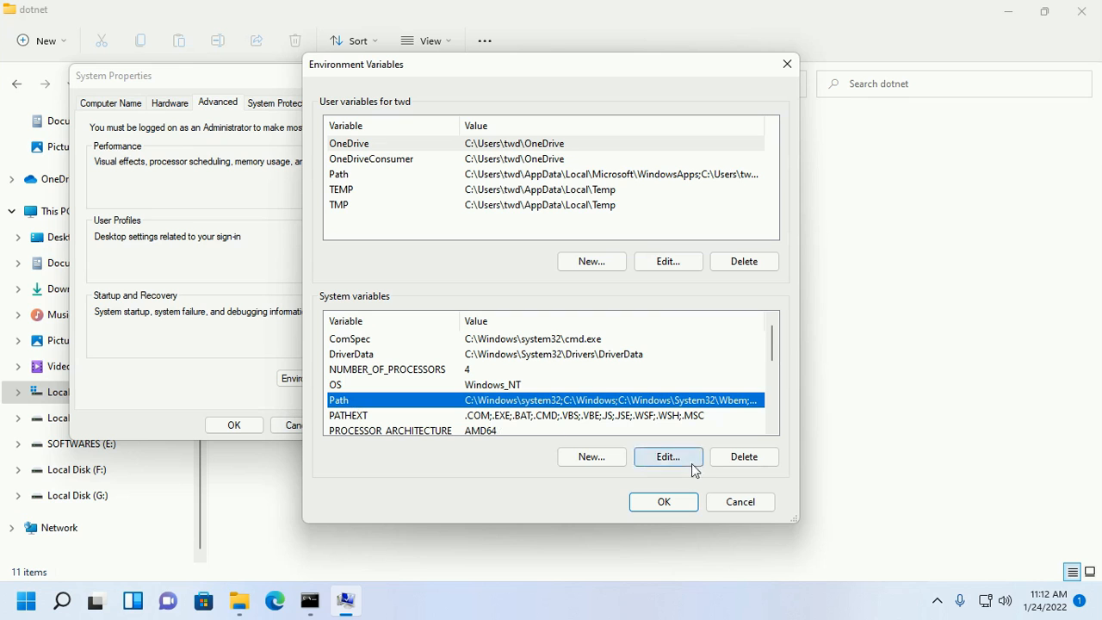
pyautogui.click(667, 456)
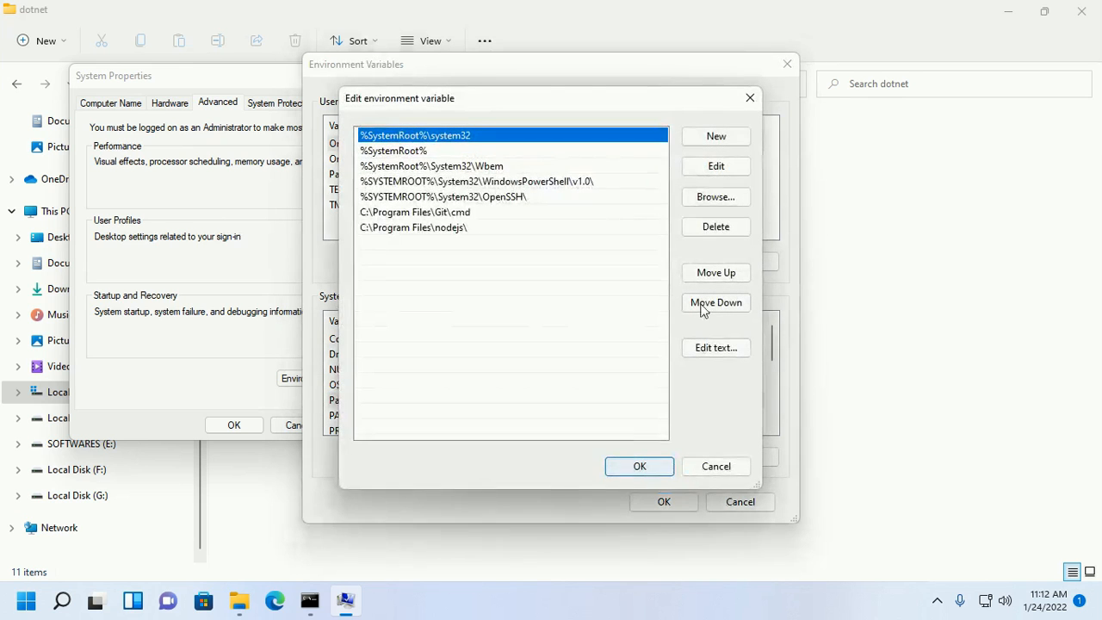
# - Add C:\Program Files\dotnet as a new Path entry and confirm
pyautogui.click(716, 136)
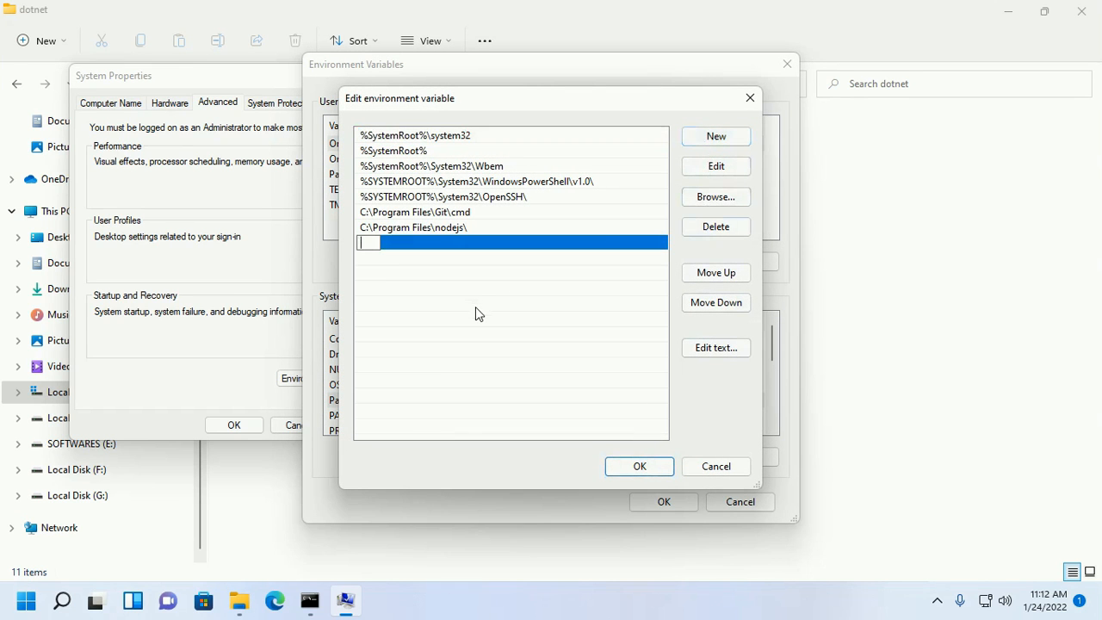
pyautogui.write('C:\\Program Files\\dotnet')
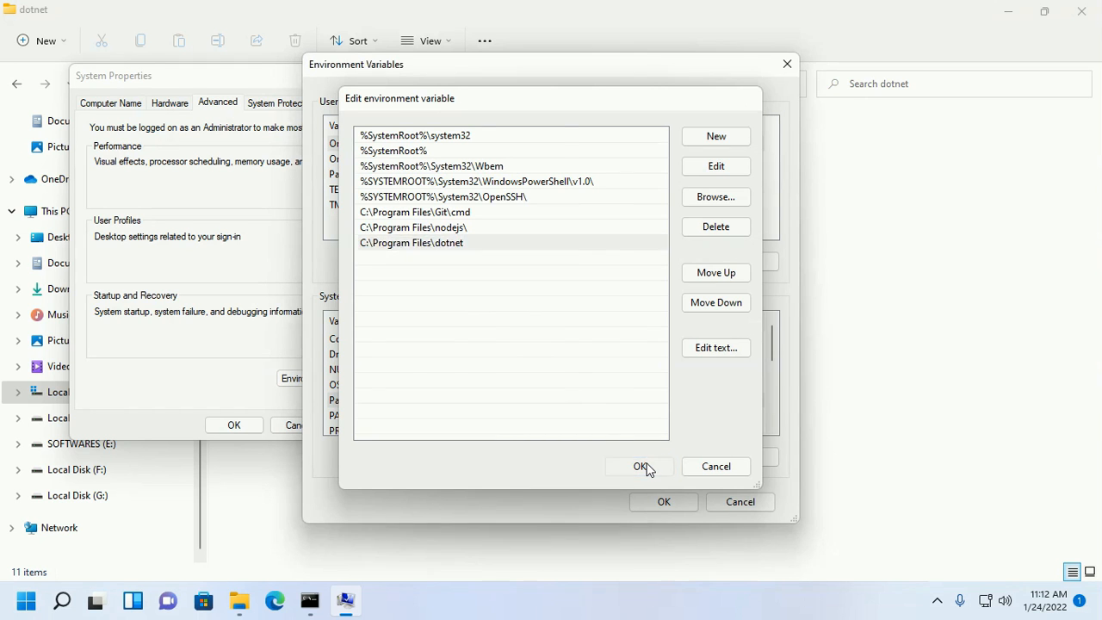
pyautogui.click(638, 464)
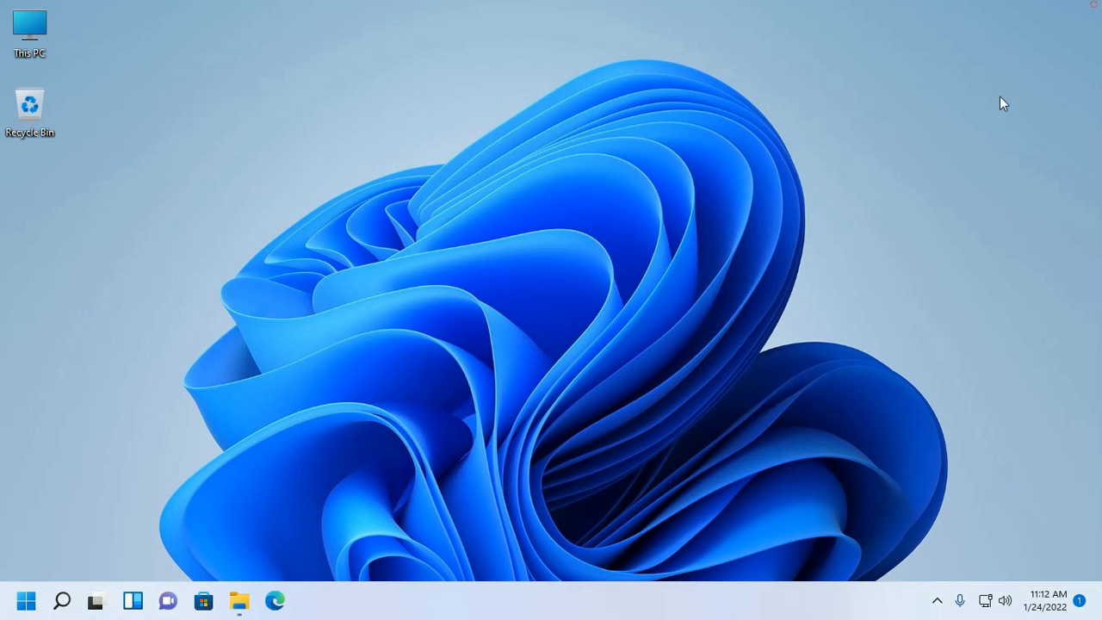
# - Reopen Command Prompt full screen and confirm dotnet --version now reports 6.0.101
pyautogui.write('cm')
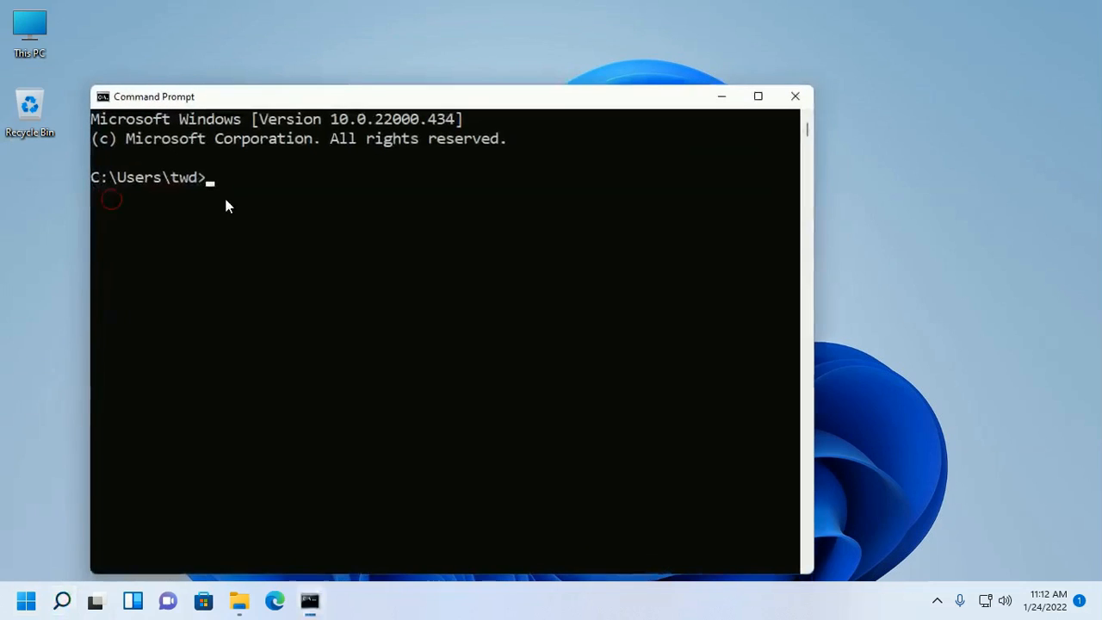
pyautogui.click(758, 97)
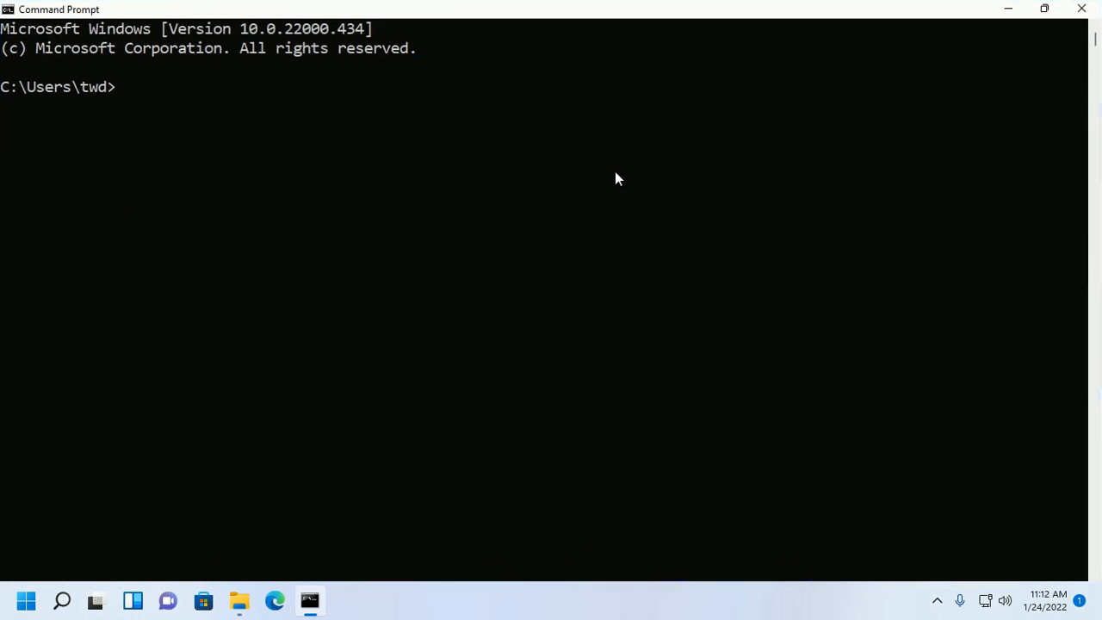
pyautogui.write('d')
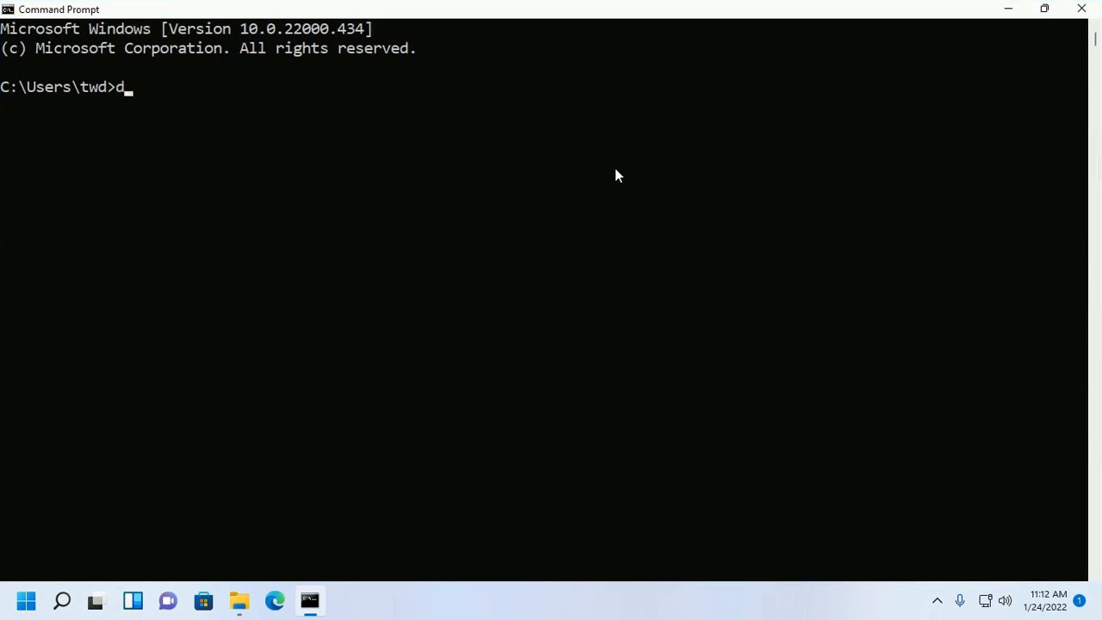
pyautogui.write('otnet')
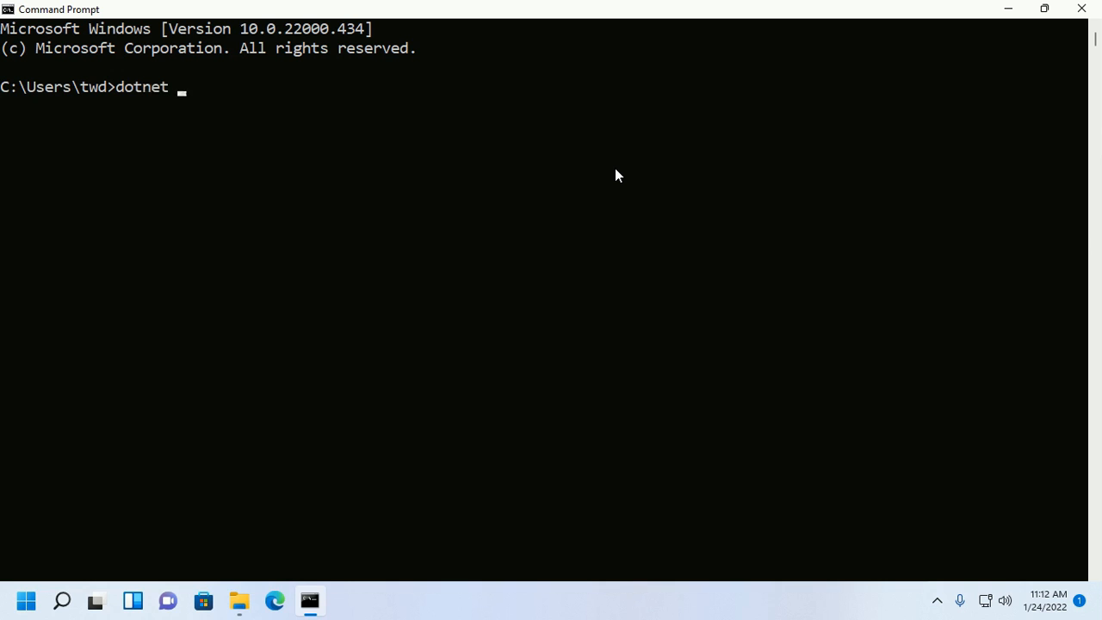
pyautogui.write('--version')
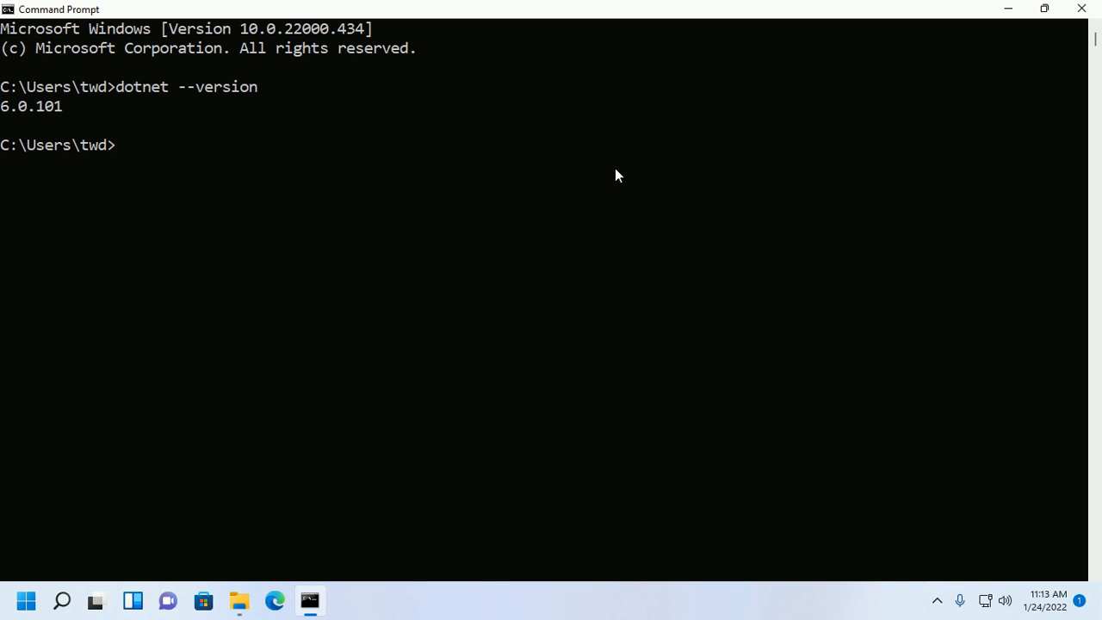
# - Change to the Desktop folder and create the console app with dotnet new console -o myapp
pyautogui.write('cd')
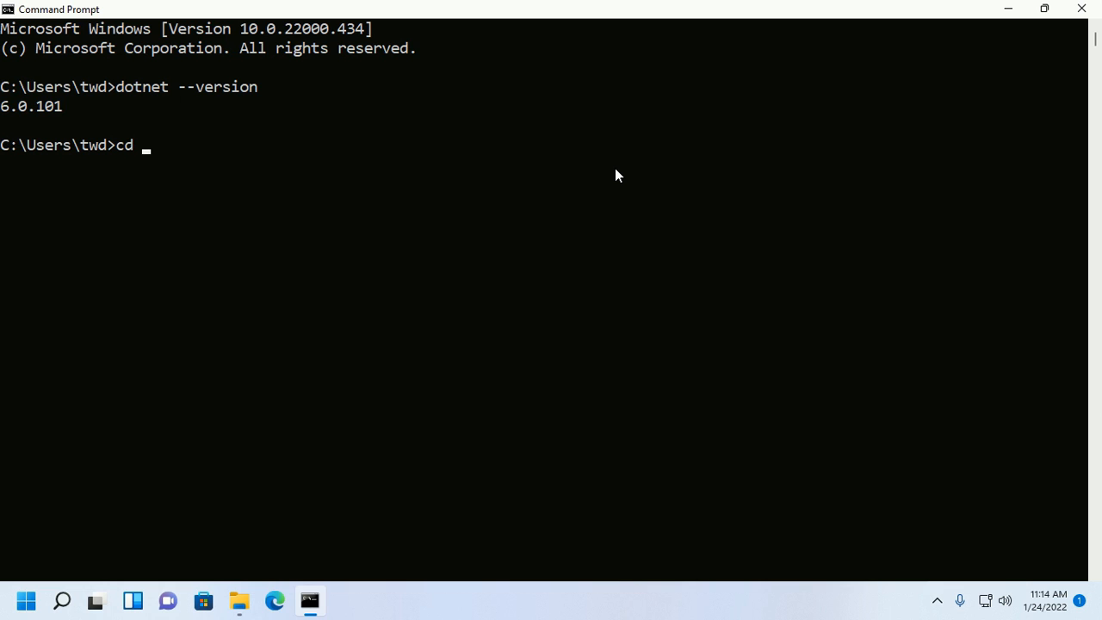
pyautogui.write('Desktop')
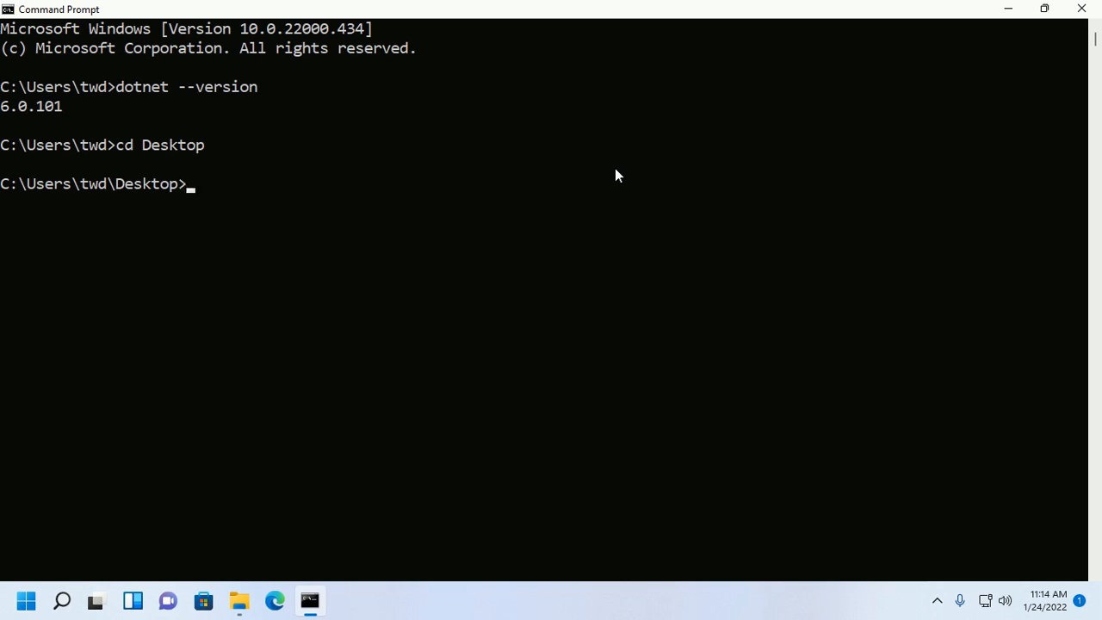
pyautogui.write('dotnet new con')
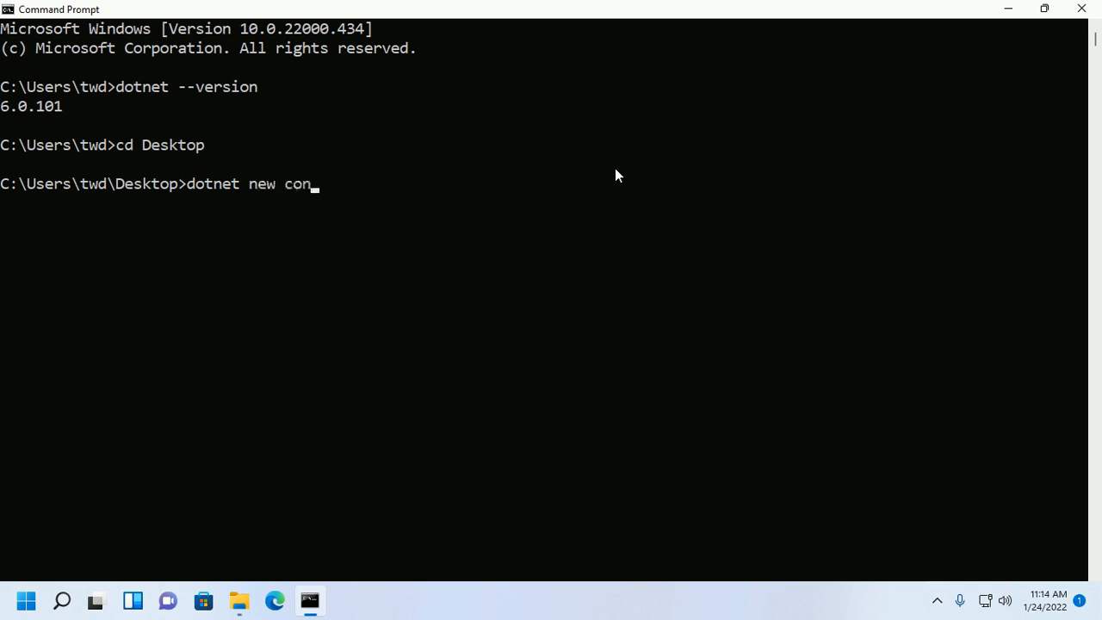
pyautogui.write('sole')
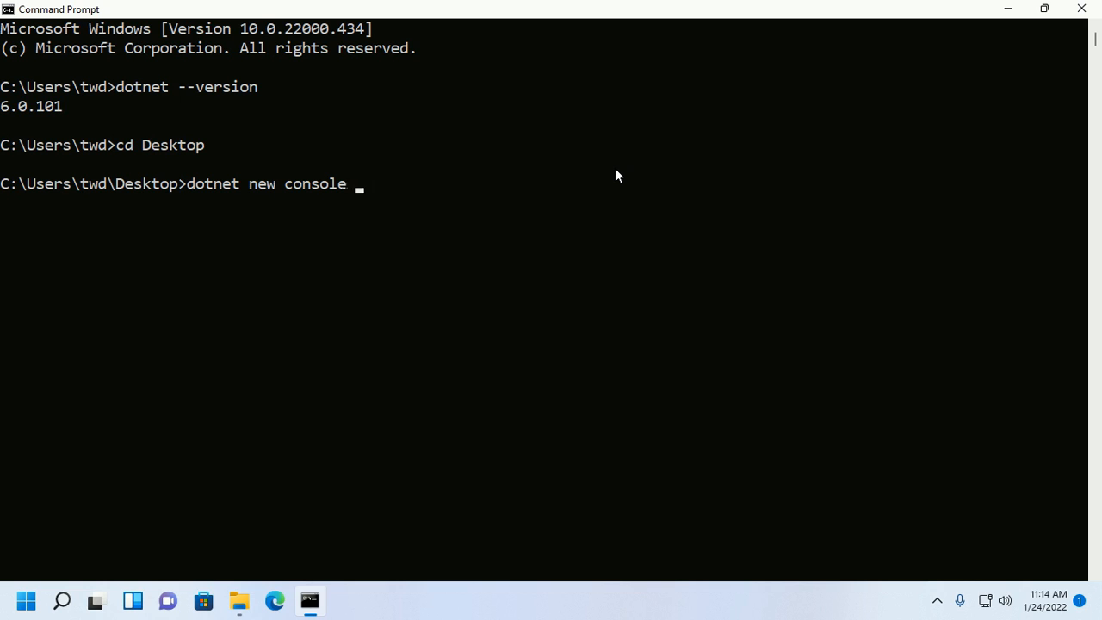
pyautogui.write('-')
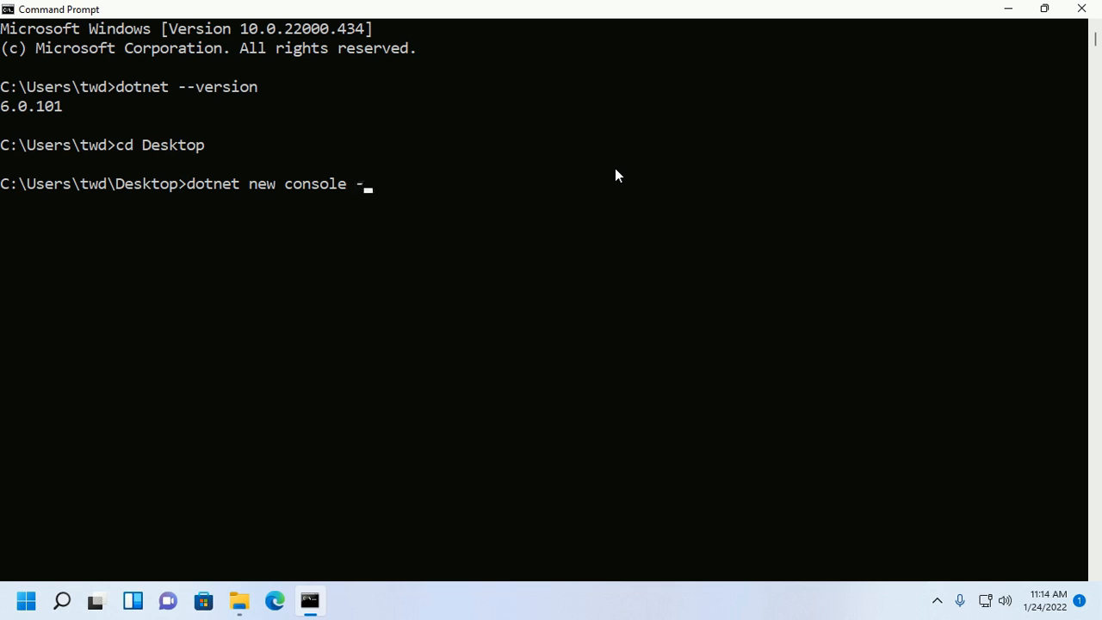
pyautogui.write('o')
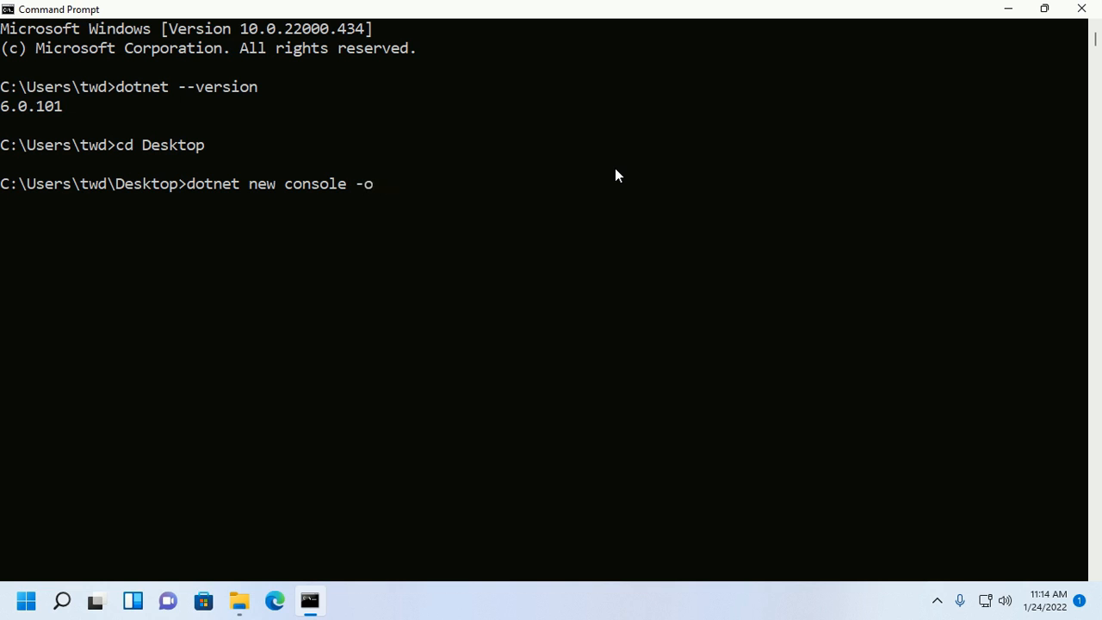
pyautogui.write('myapp')
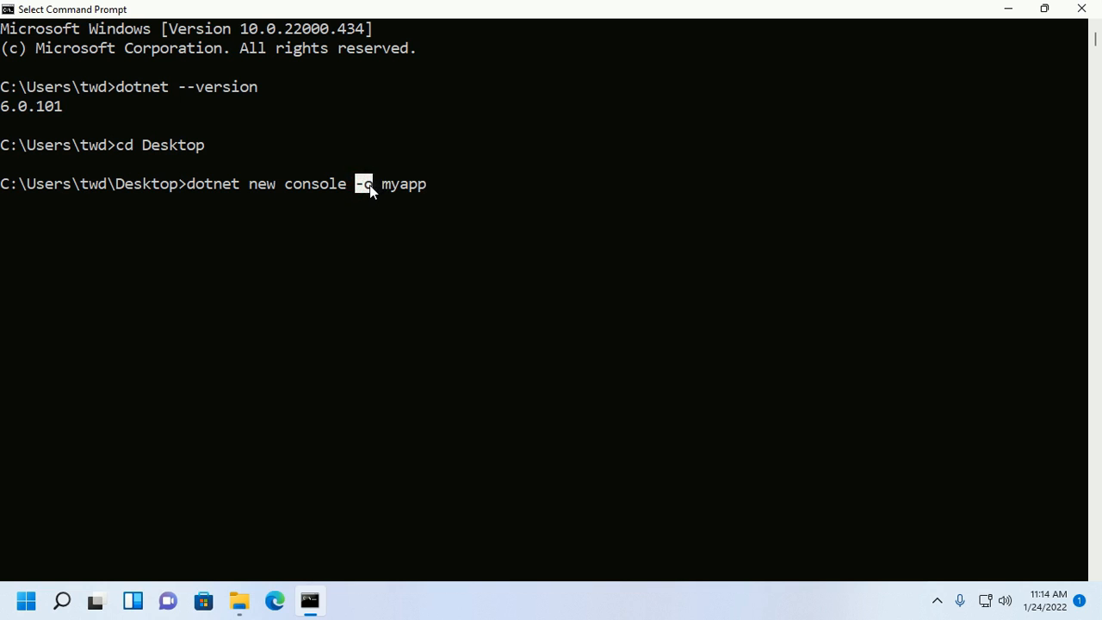
pyautogui.moveTo(439, 196)
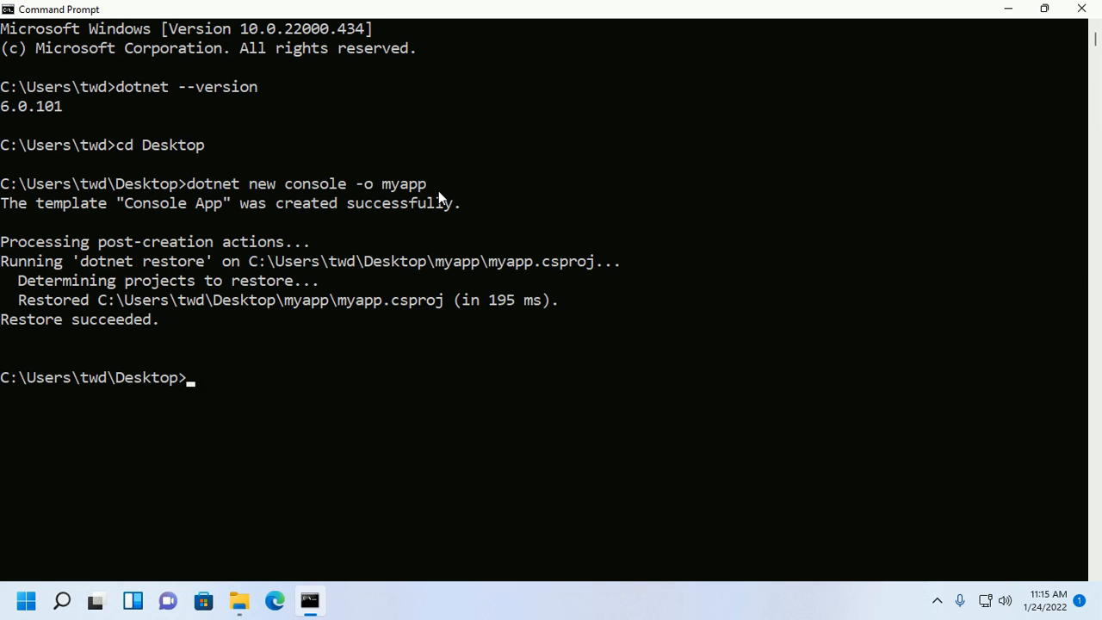
# - Enter the myapp folder, list its files, and run it with dotnet run to print Hello, World!
pyautogui.write('cd')
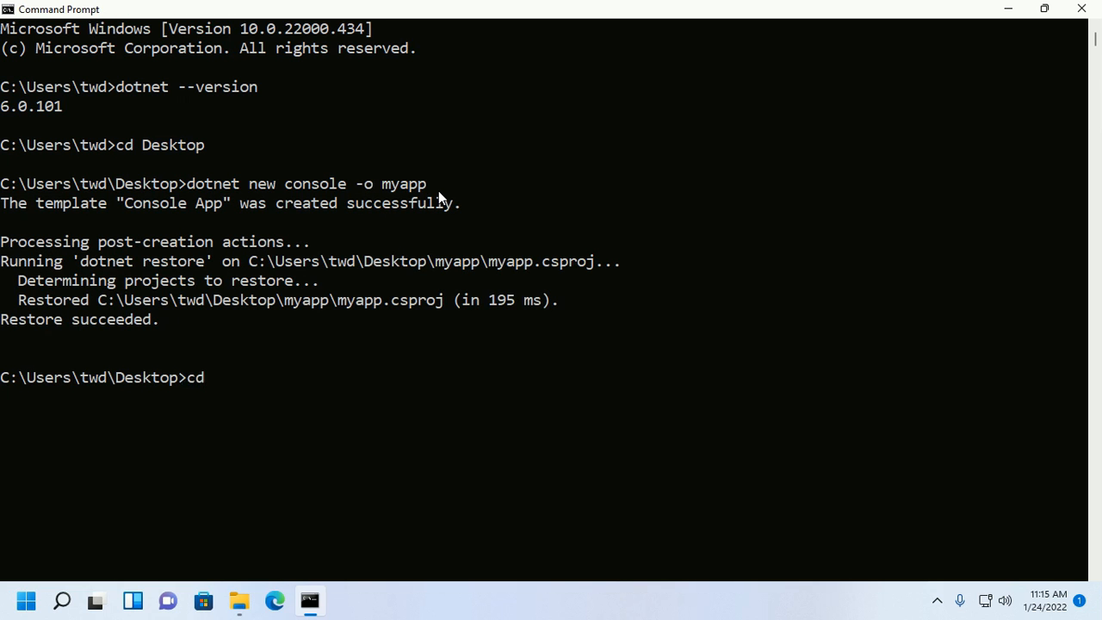
pyautogui.write('myapp')
pyautogui.write('dir')
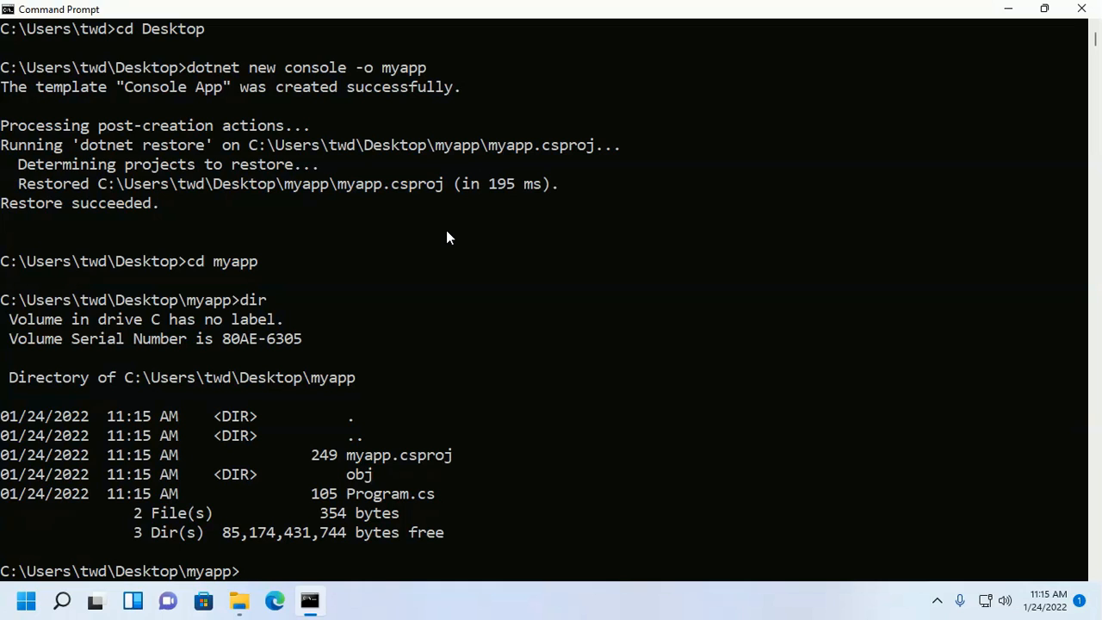
pyautogui.write('dot')
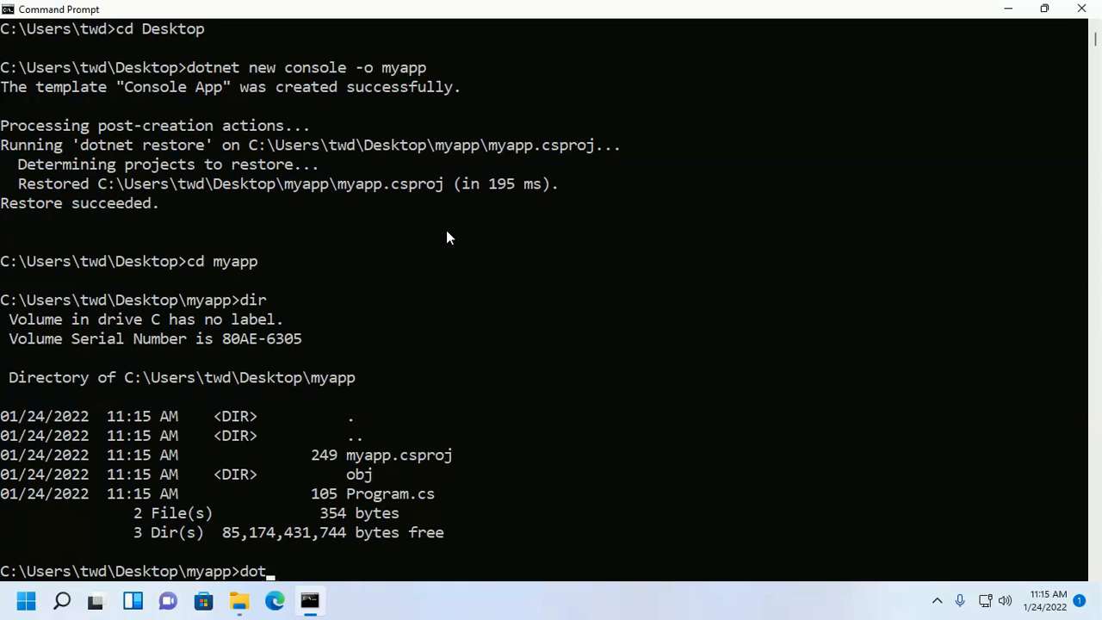
pyautogui.write('net ru')
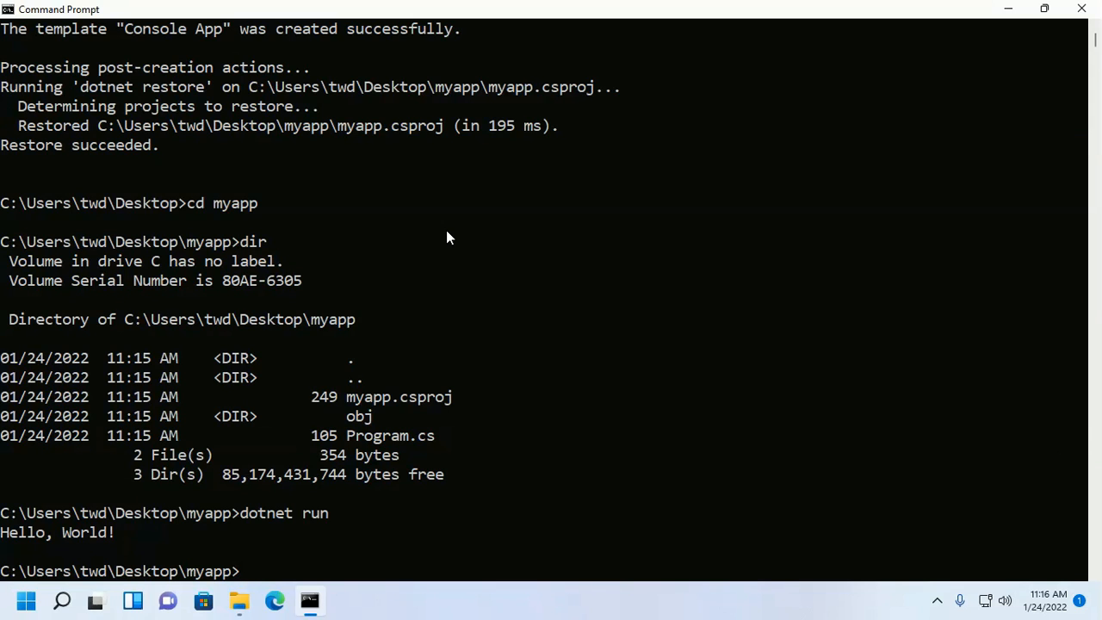
# - Launch Notepad on Program.cs with the command notepad Program.cs
pyautogui.write('not')
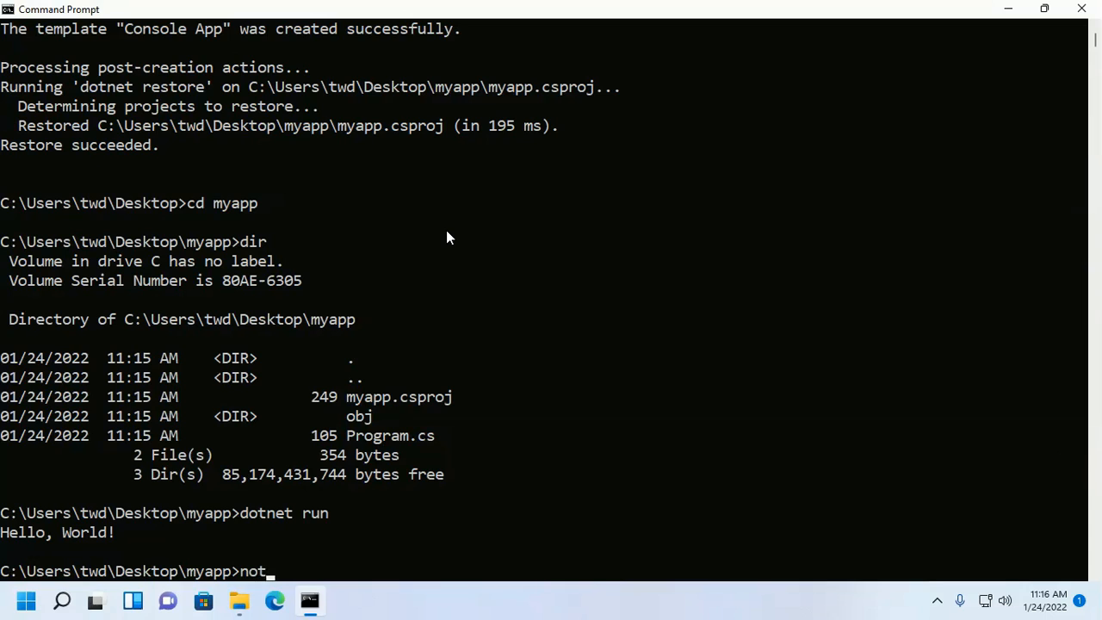
pyautogui.write('epad P')
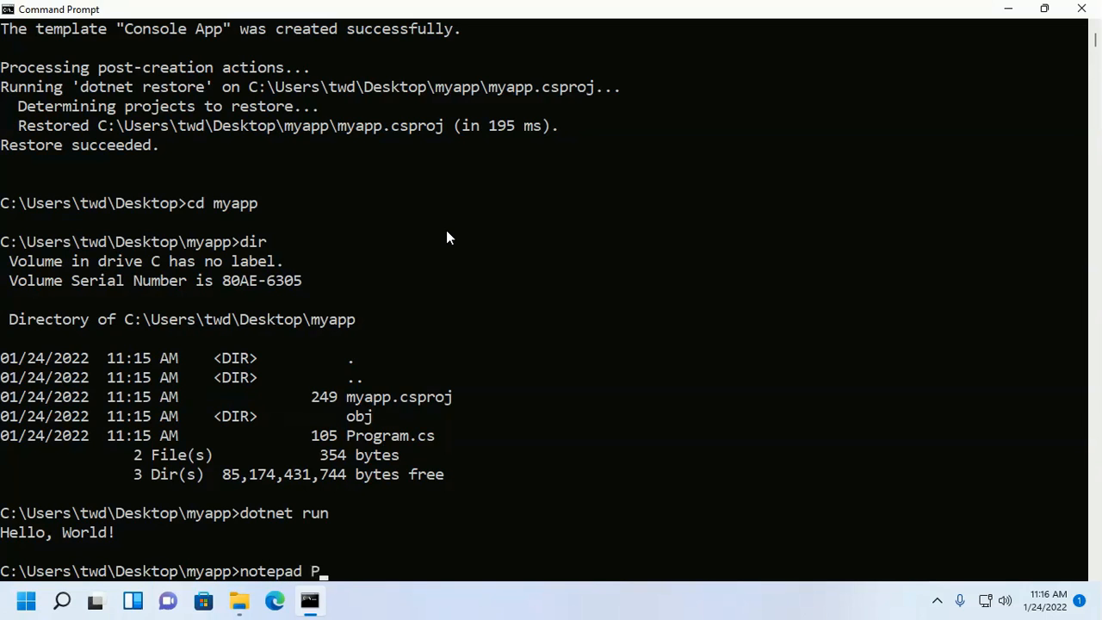
pyautogui.write('rogram.cs')
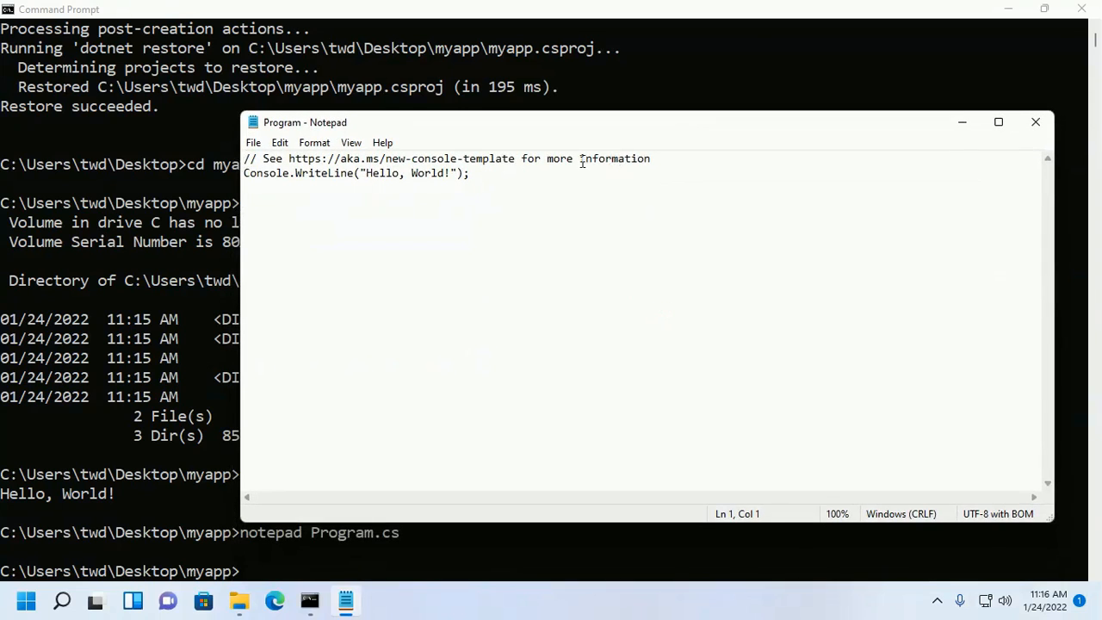
# - Write a new Console.WriteLine line with the string "The Current Time is "
pyautogui.write('Console.Wri')
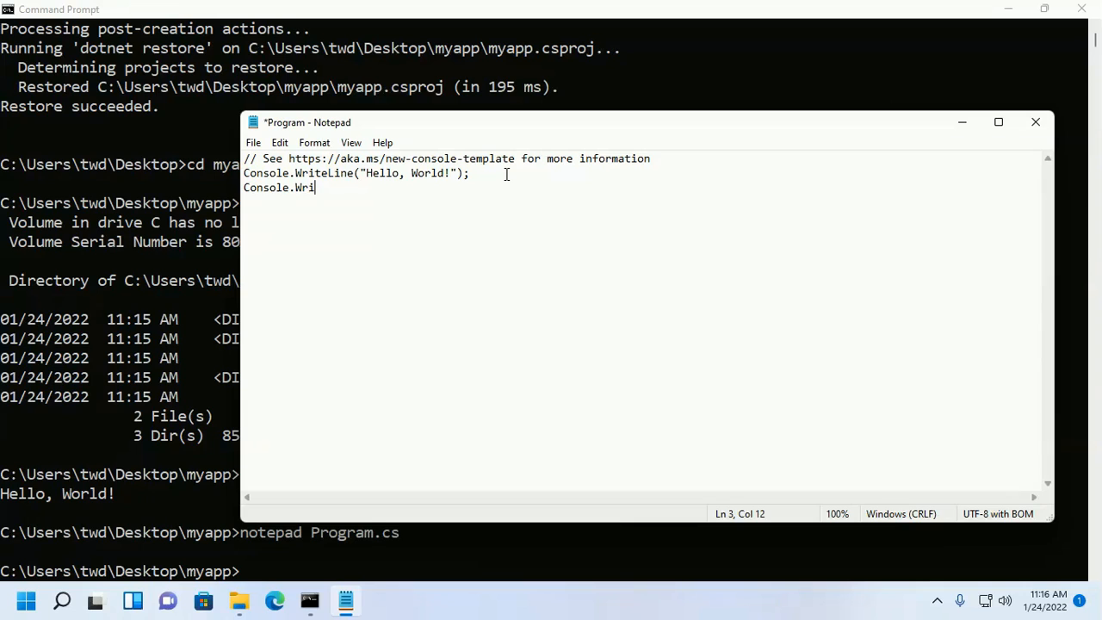
pyautogui.write('teLine')
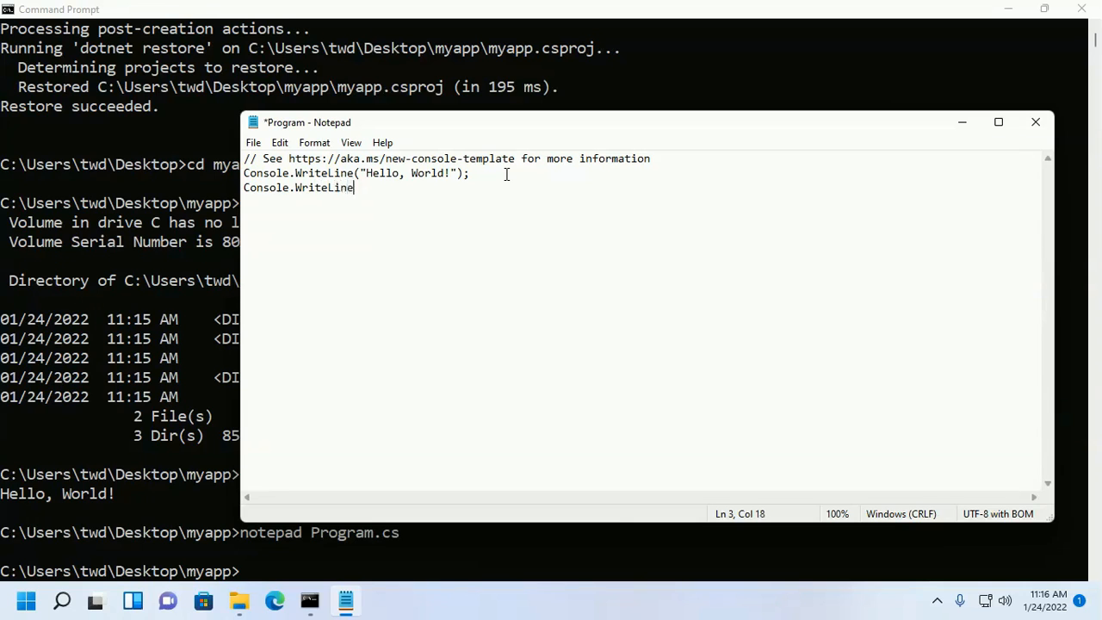
pyautogui.write('("");')
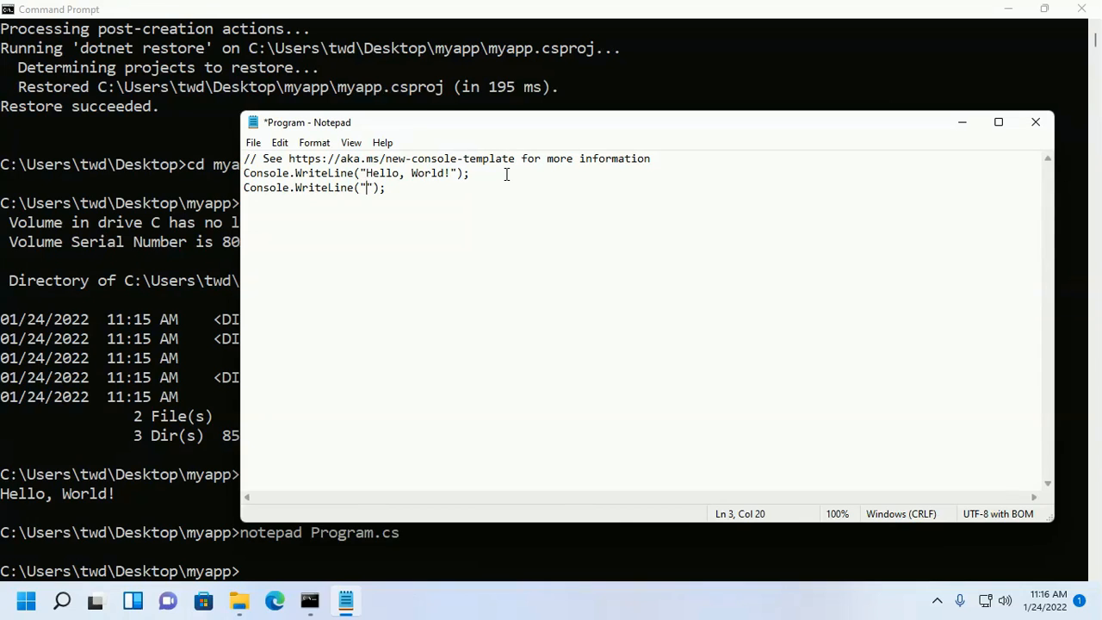
pyautogui.write('H')
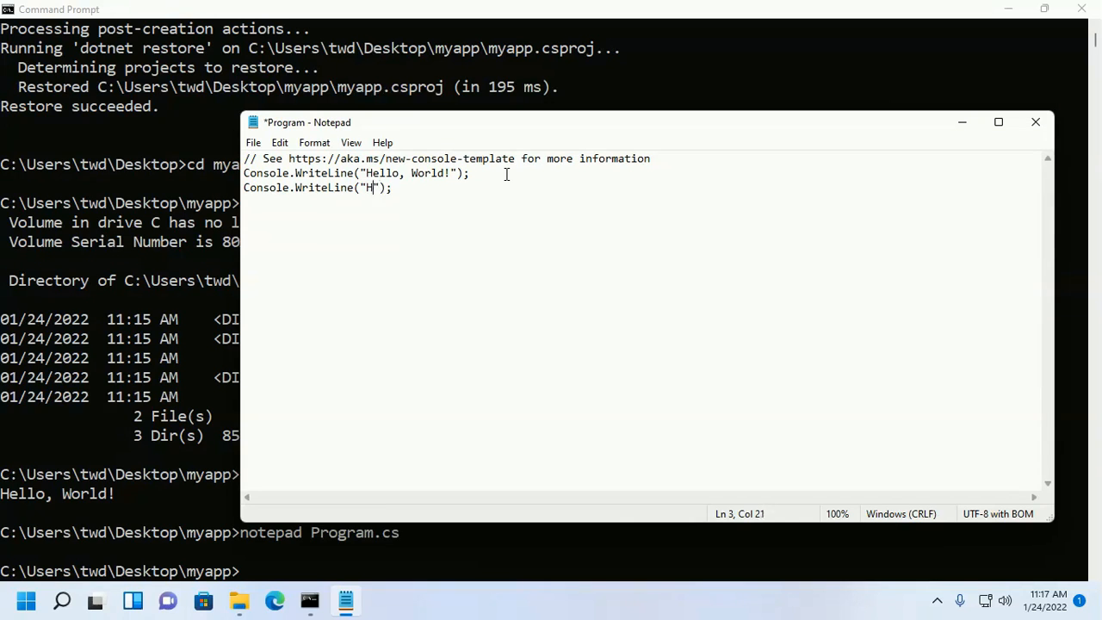
pyautogui.write('The')
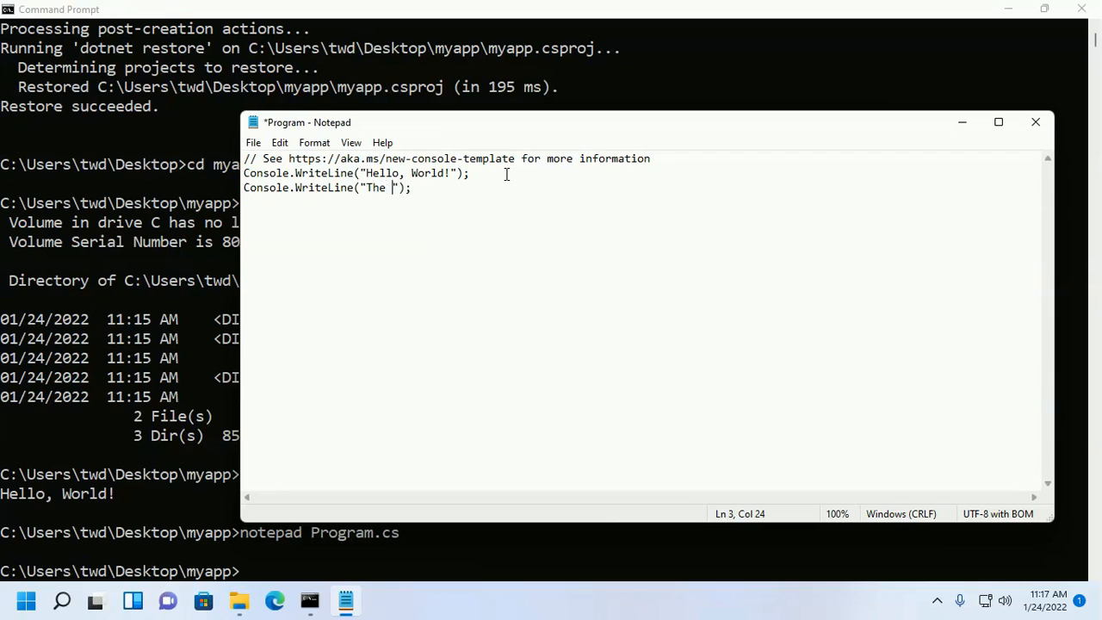
pyautogui.write('Curre')
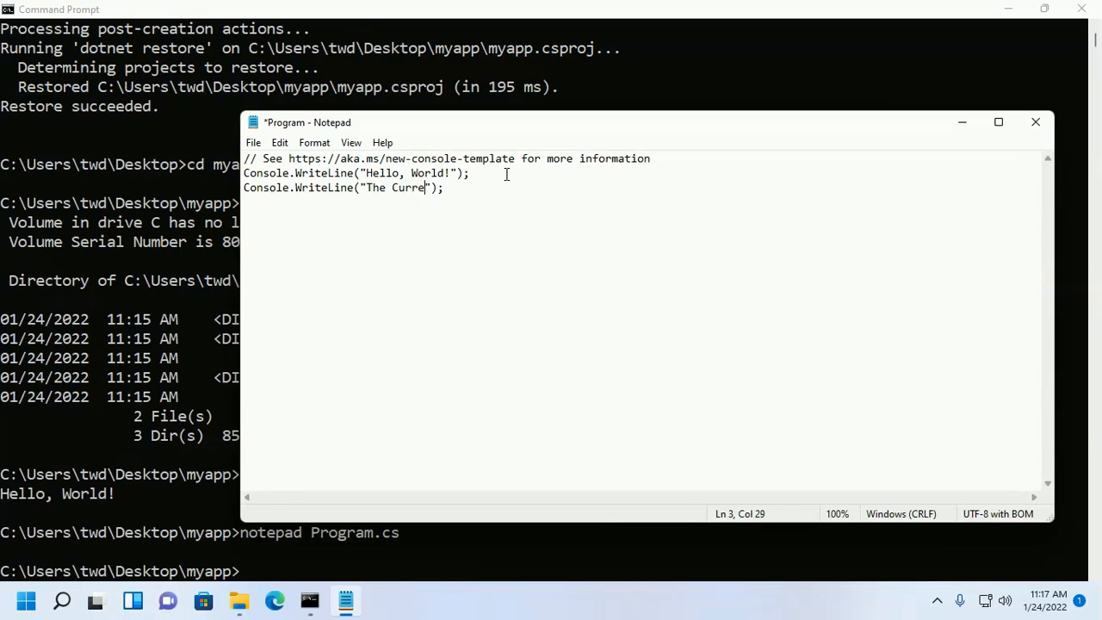
pyautogui.write('nt Time is')
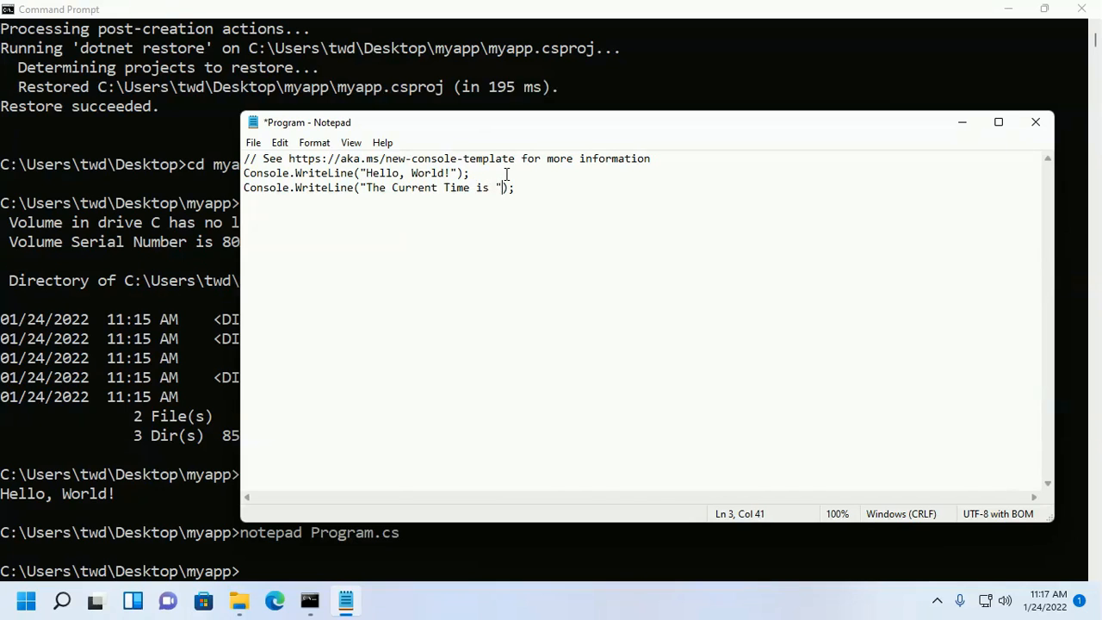
# - Append + DateTime.Now to the new line, save Program.cs and close Notepad
pyautogui.write('+')
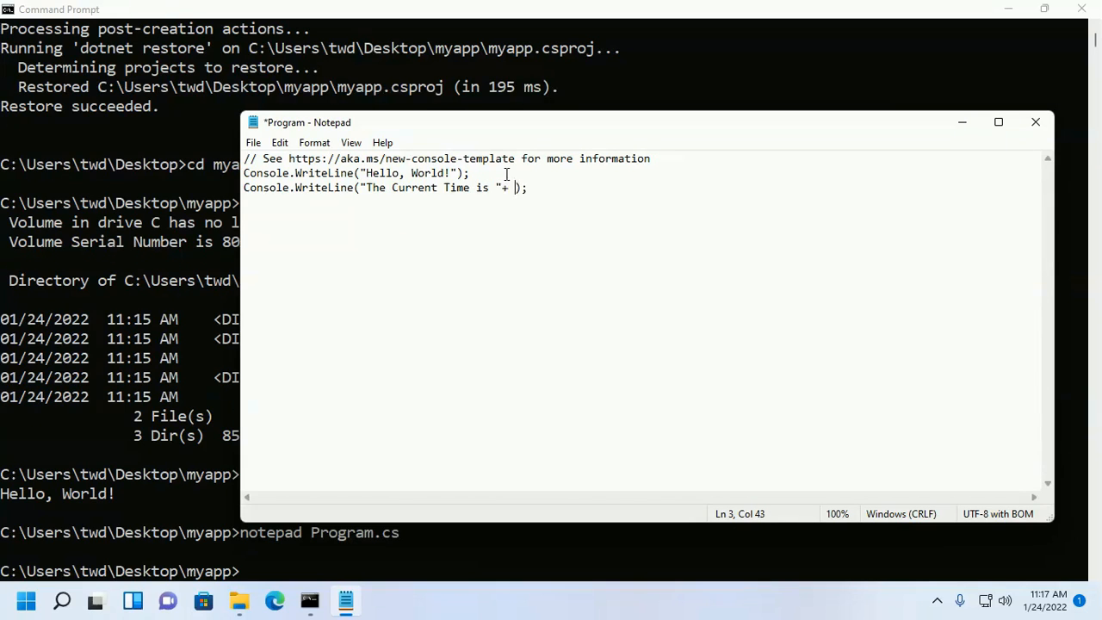
pyautogui.write('DateTime.')
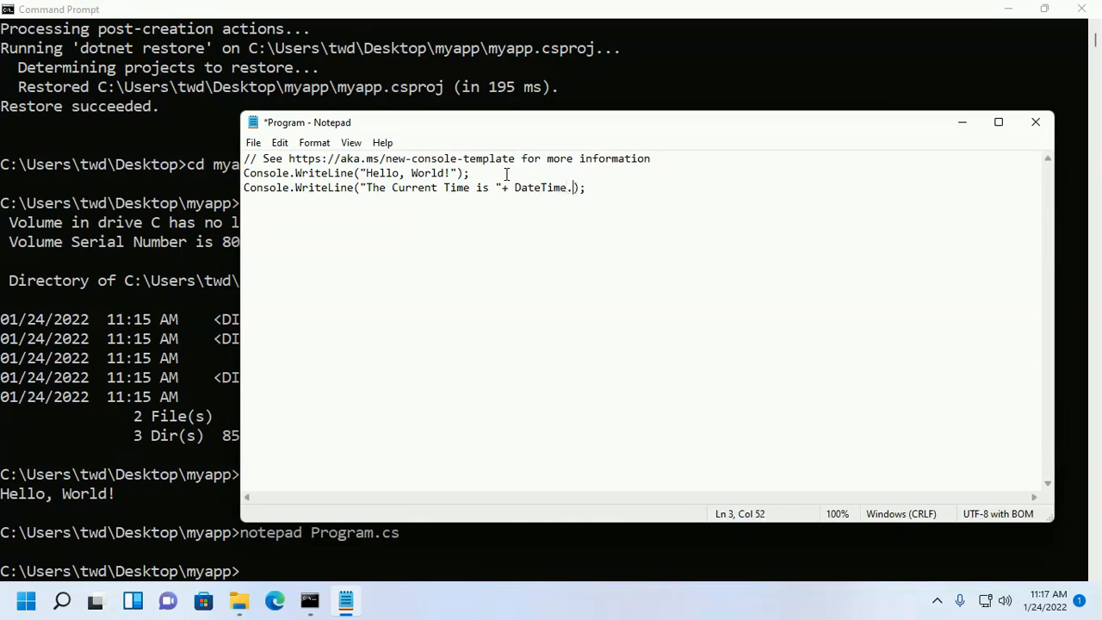
pyautogui.write('Now')
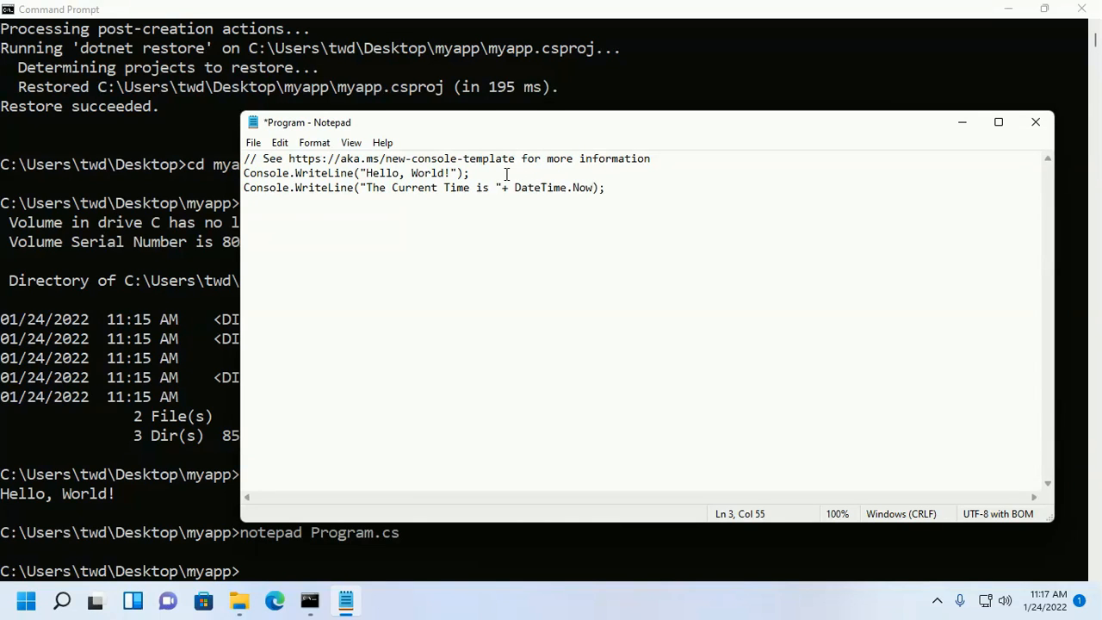
pyautogui.write('()')
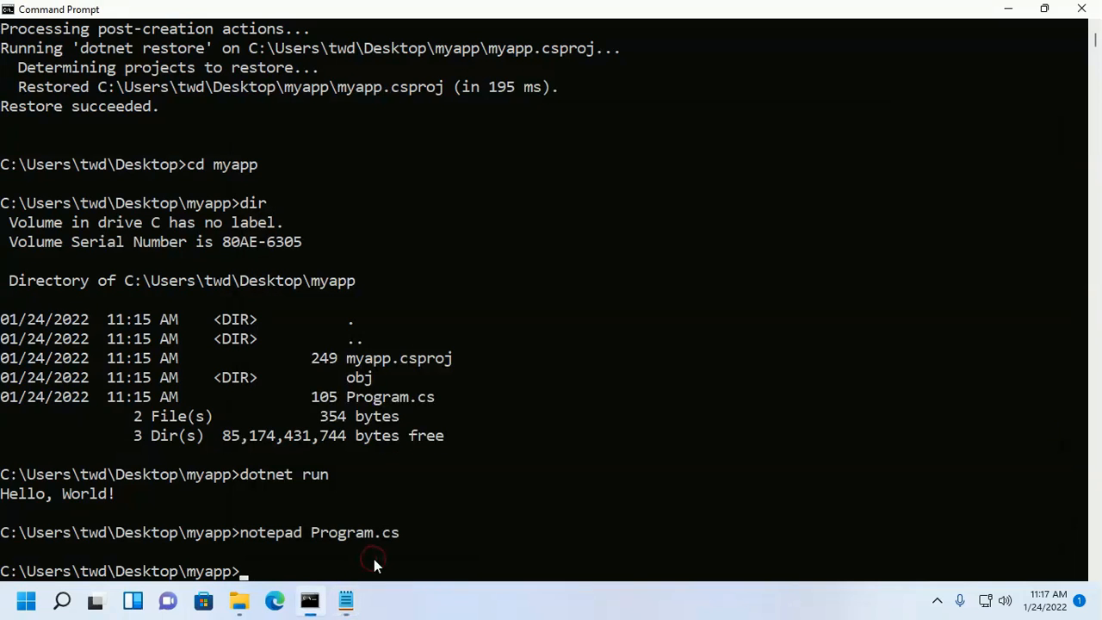
# - Recall the previous command, replace it with dotnet run and rerun the edited app
pyautogui.write('notepad Program.cs')
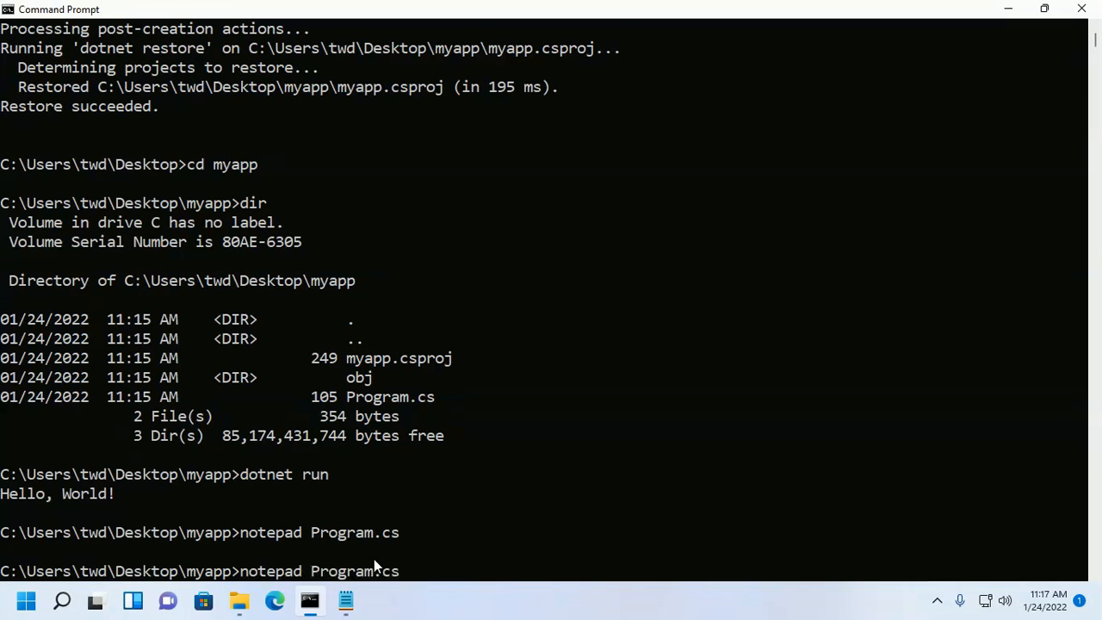
pyautogui.write('dotnet run')
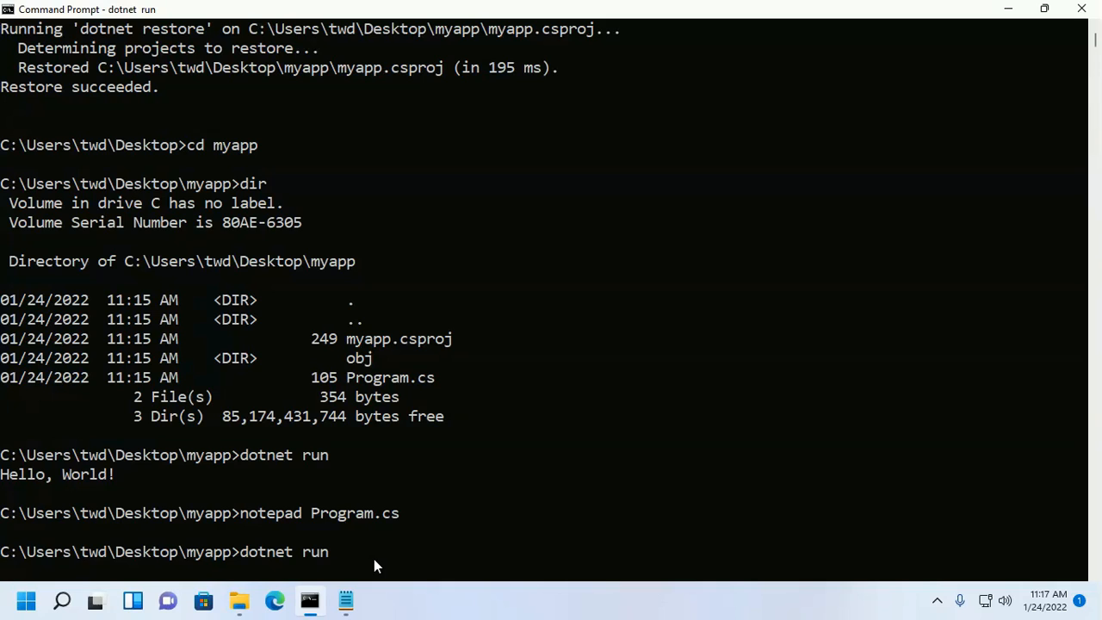